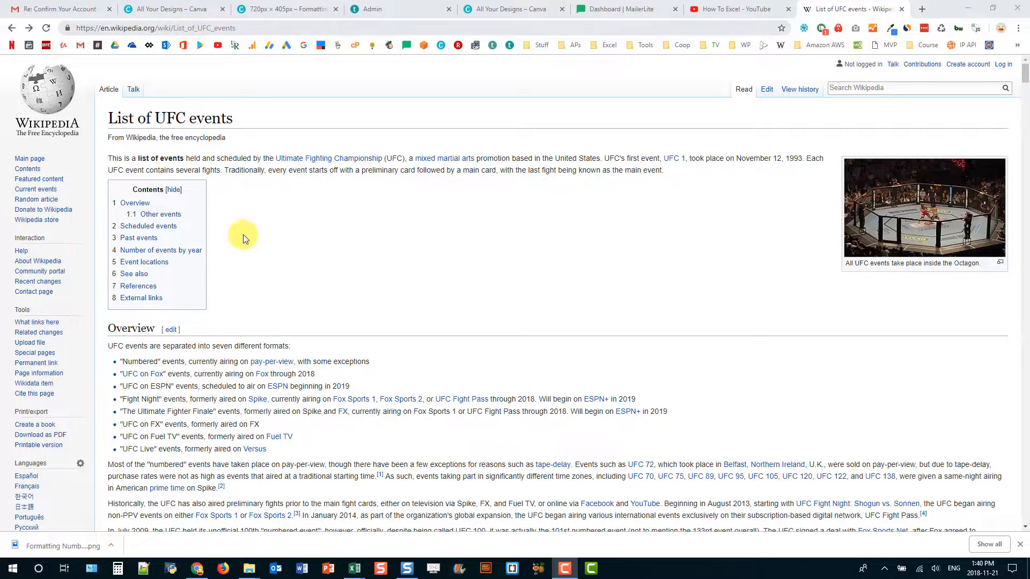
Step: Scroll the Wikipedia list of UFC events down to the Past events table
scroll("down", 3)
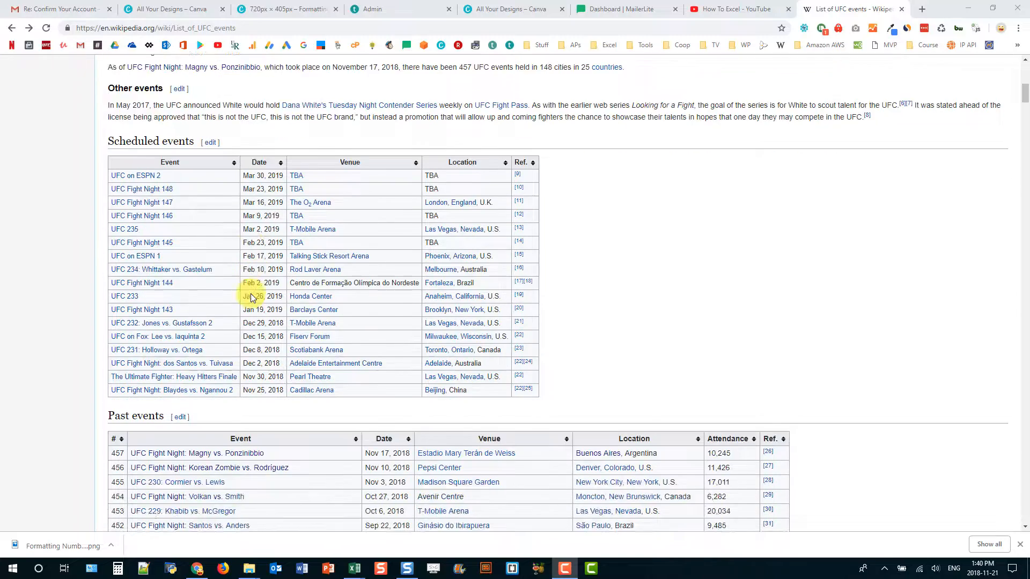
scroll("down", 3)
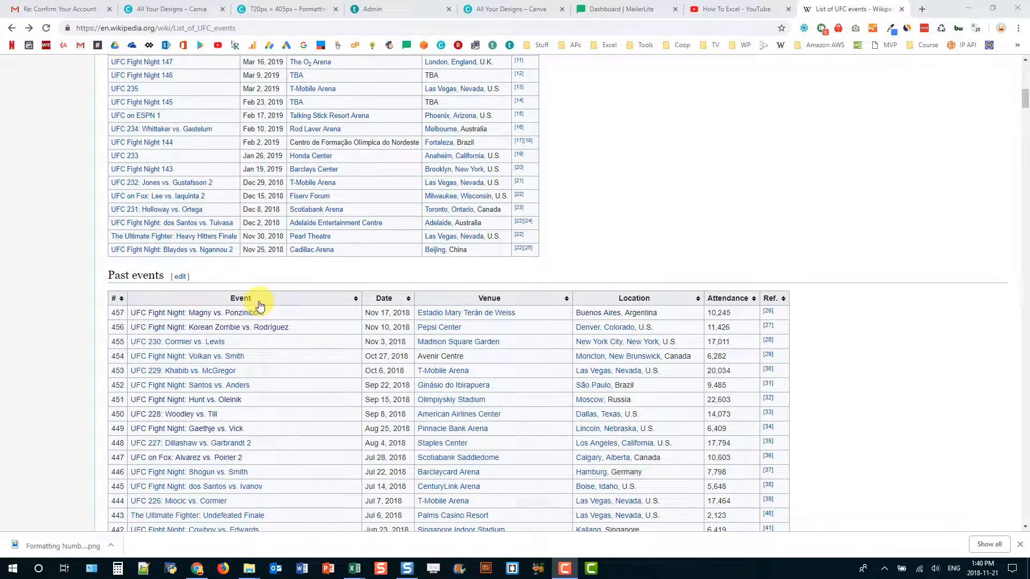
scroll("down", 3)
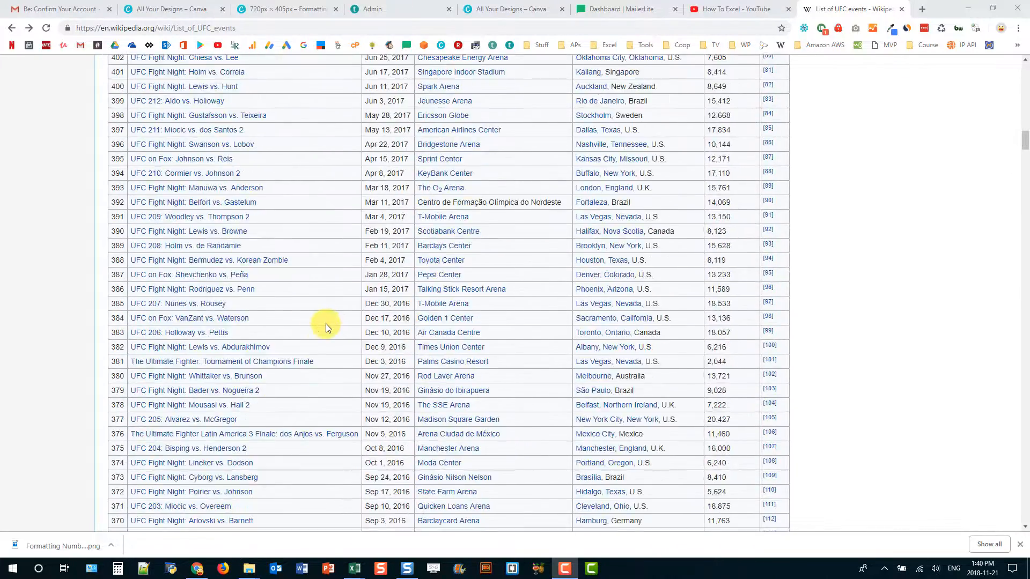
scroll("down", 3)
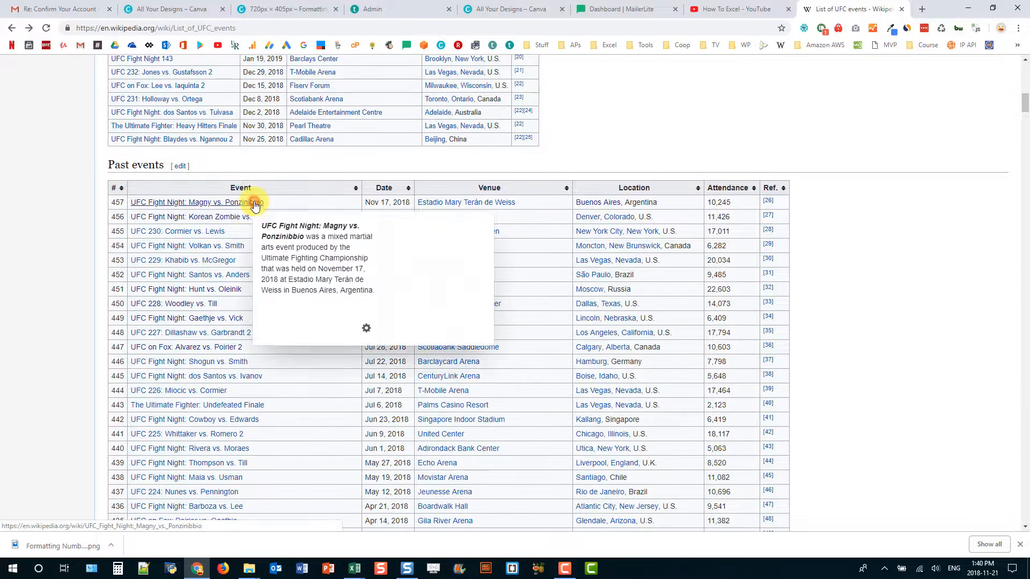
Step: Visit Magny vs. Ponzinibbio, then open Korean Zombie vs. Rodríguez and scroll to Results
left_click(196, 202)
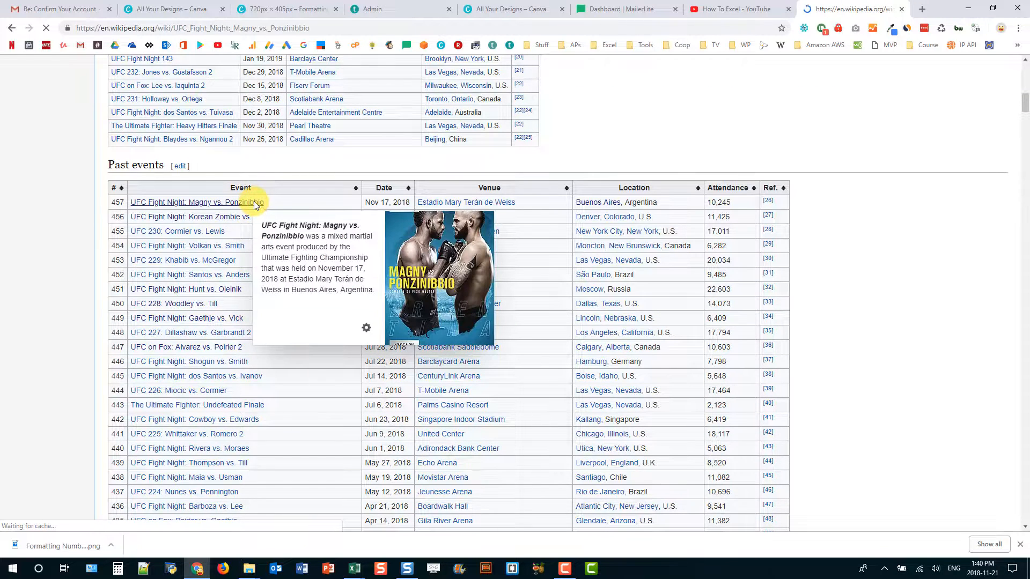
left_click(194, 202)
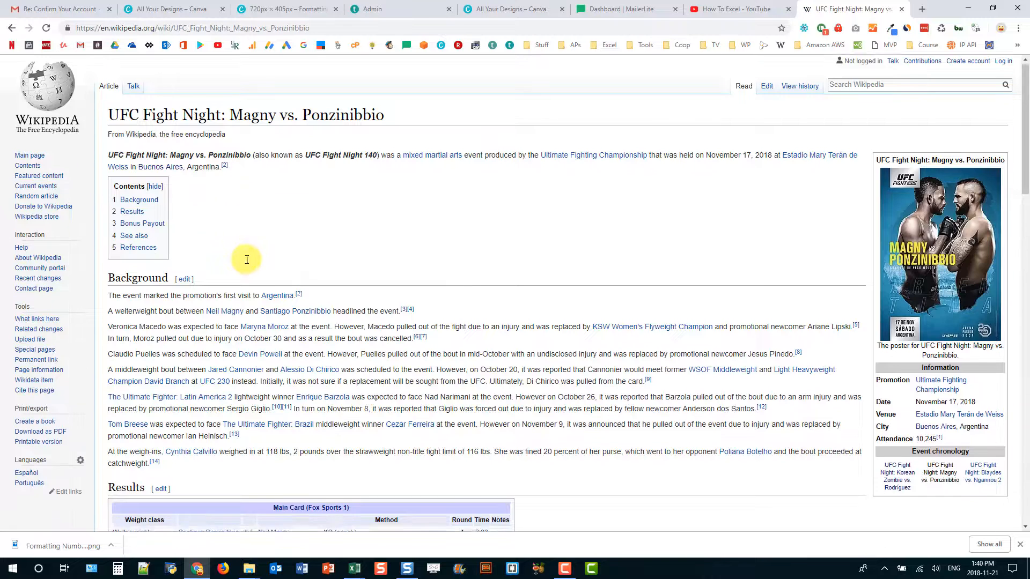
scroll("down", 3)
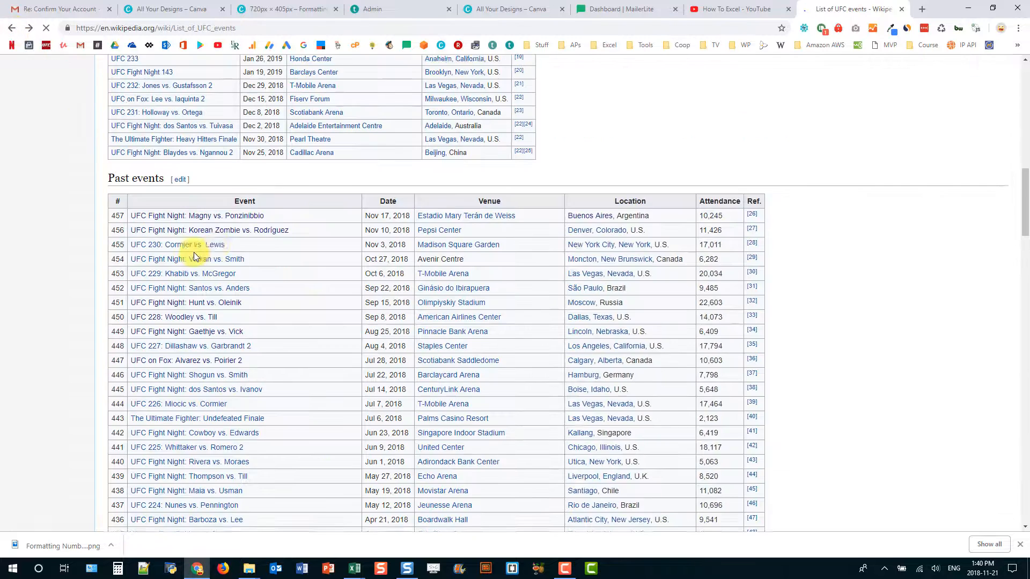
left_click(209, 230)
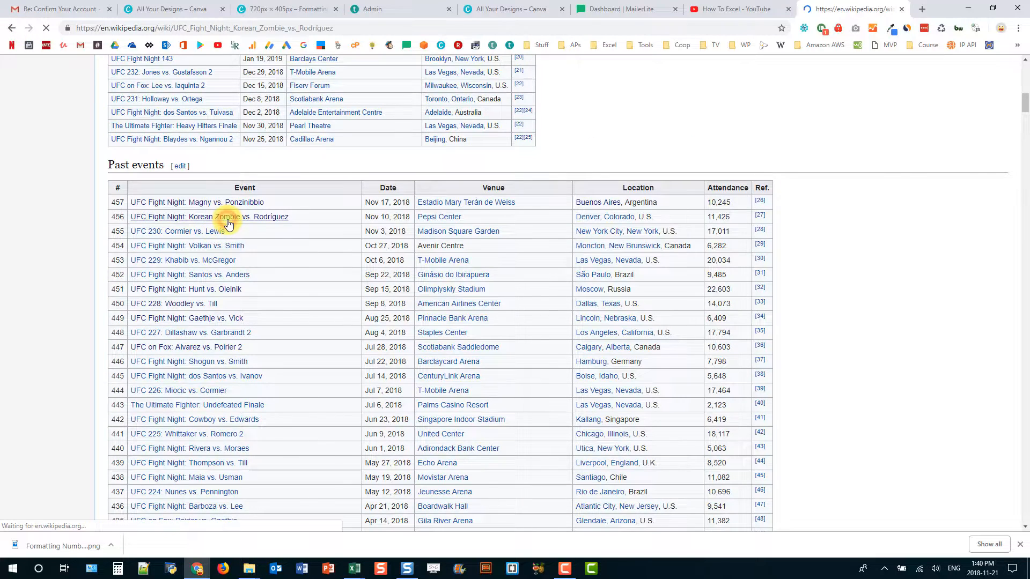
left_click(228, 217)
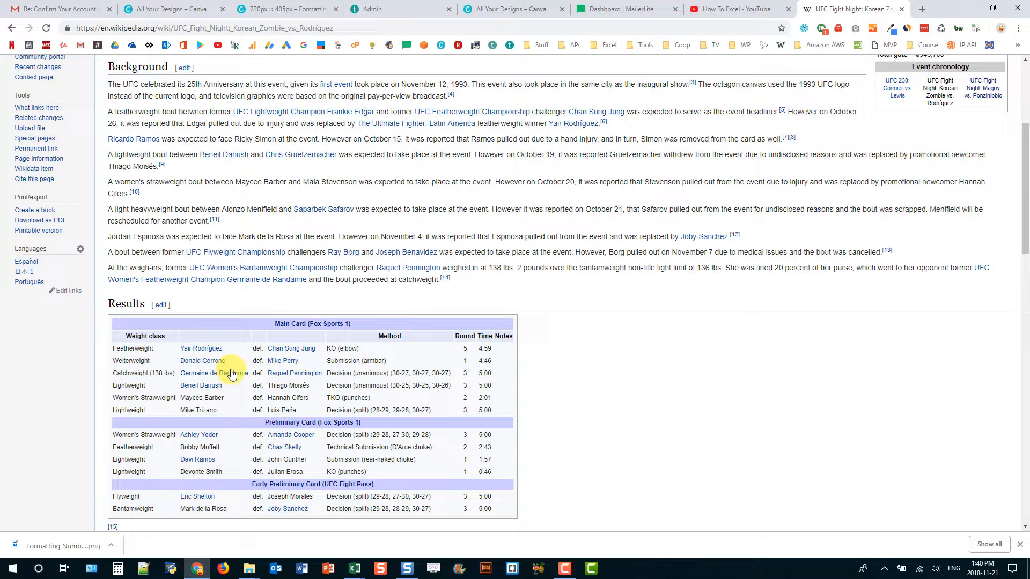
scroll("down", 3)
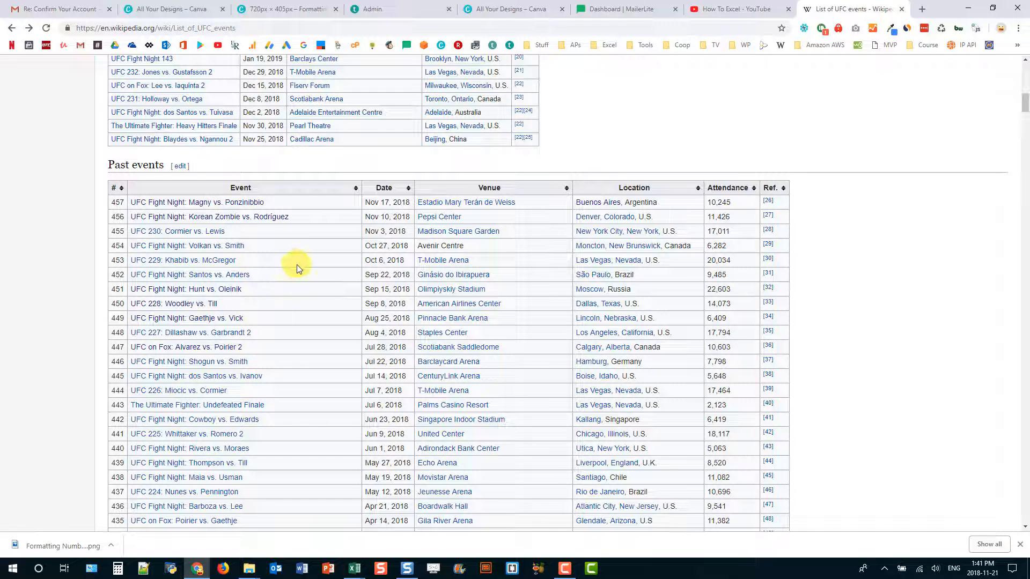
Step: Open the UFC events list's page source in a new tab with Ctrl+U
key("ctrl+u")
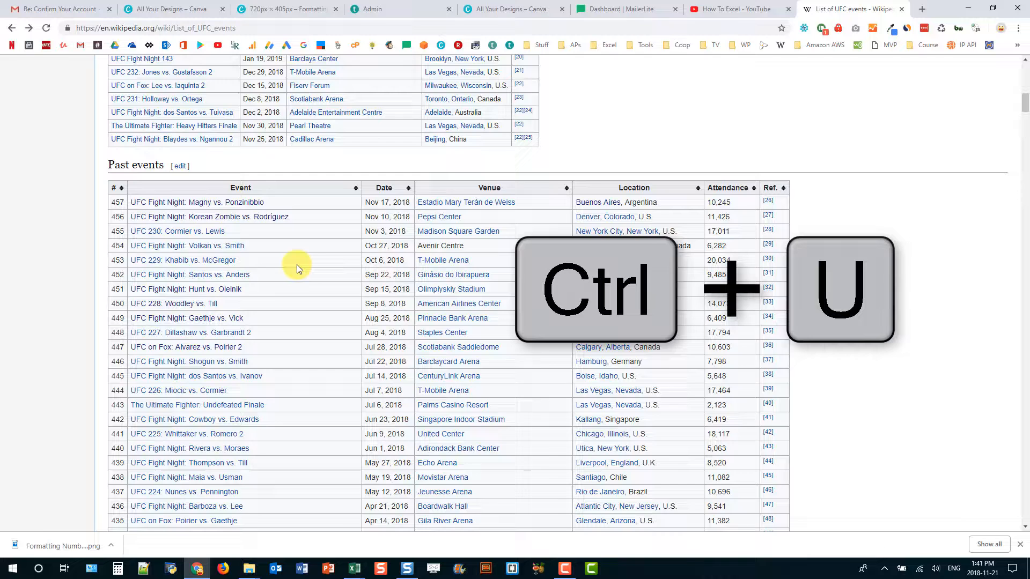
key("Ctrl+U")
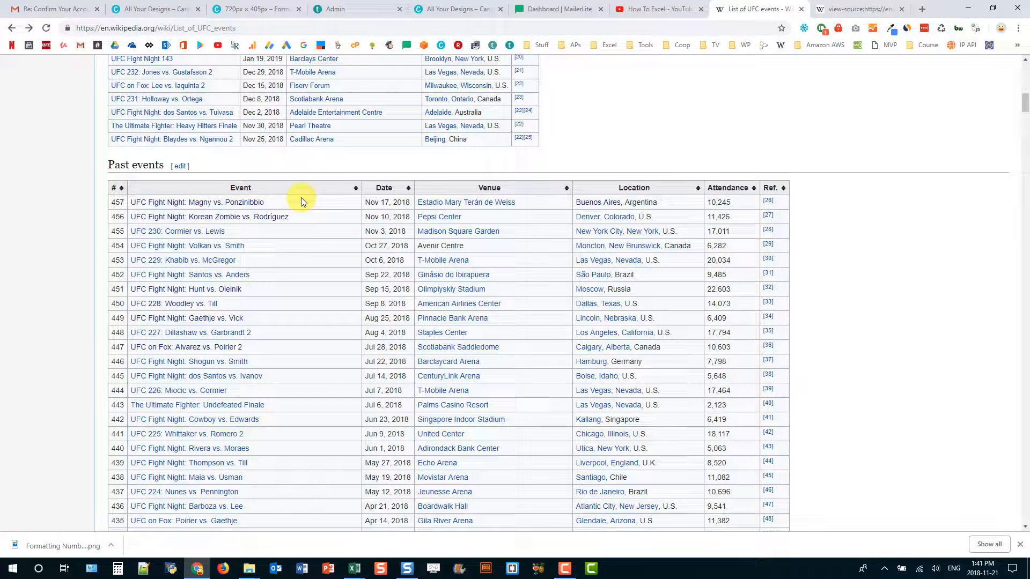
mouse_move(196, 202)
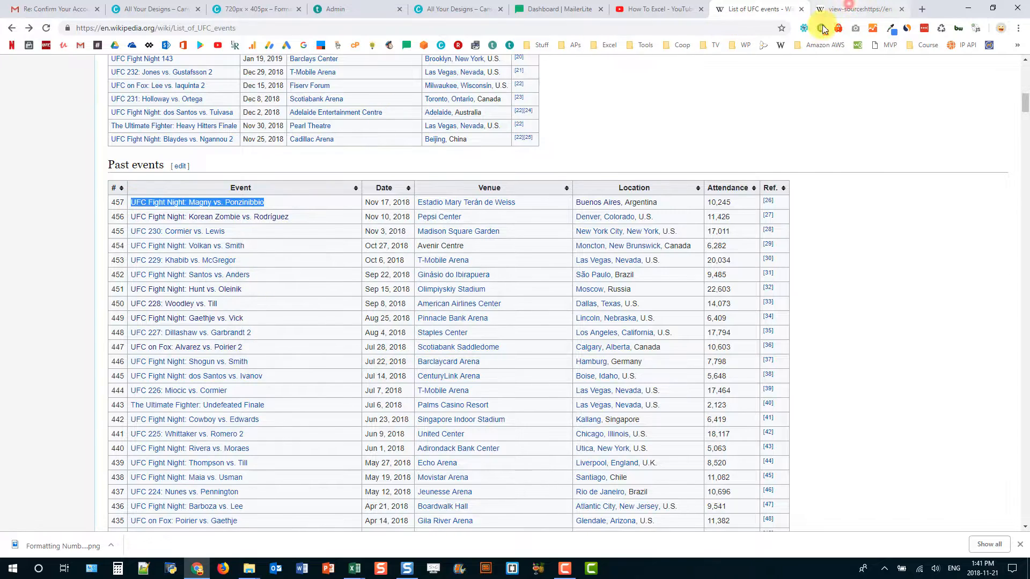
Step: Find the Magny vs. Ponzinibbio row in the source and highlight its /wiki/ link path
left_click(856, 8)
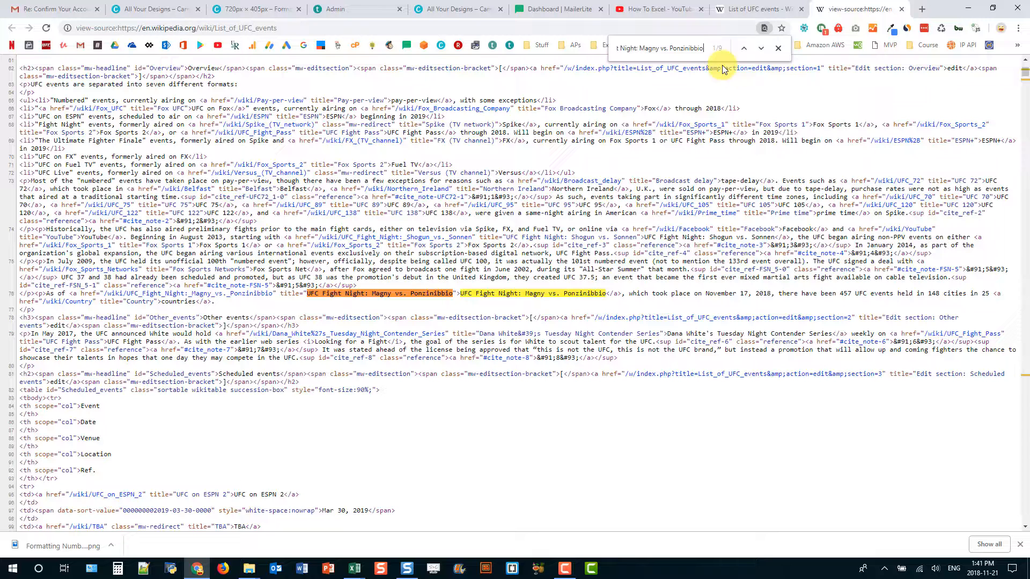
left_click(761, 48)
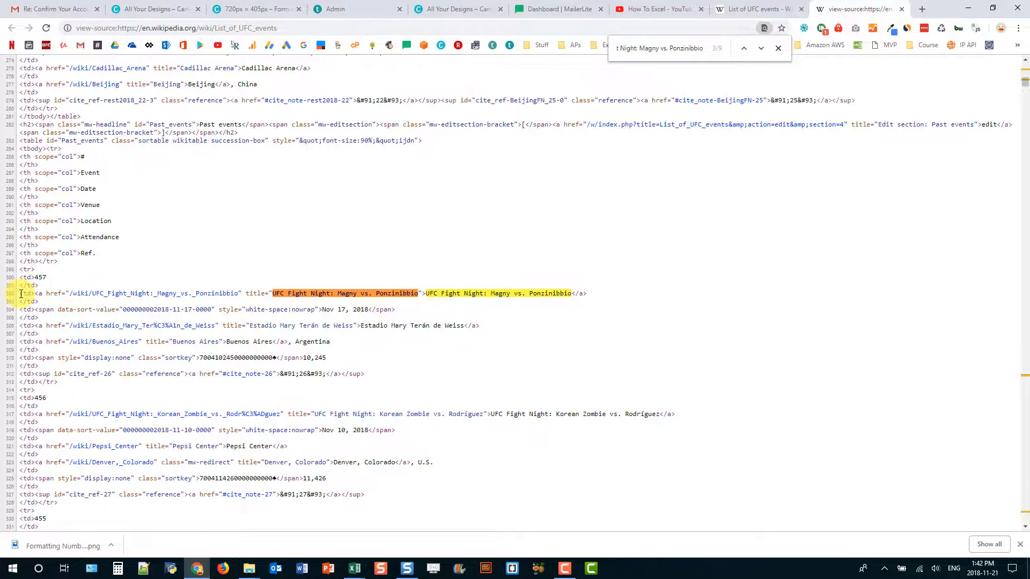
left_click_drag(20, 293, 92, 430)
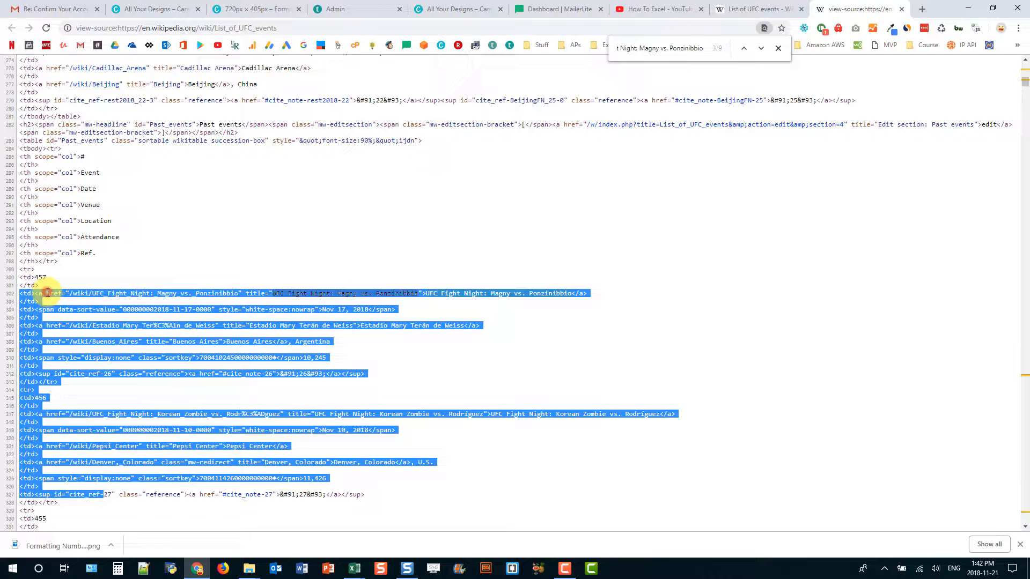
double_click(53, 293)
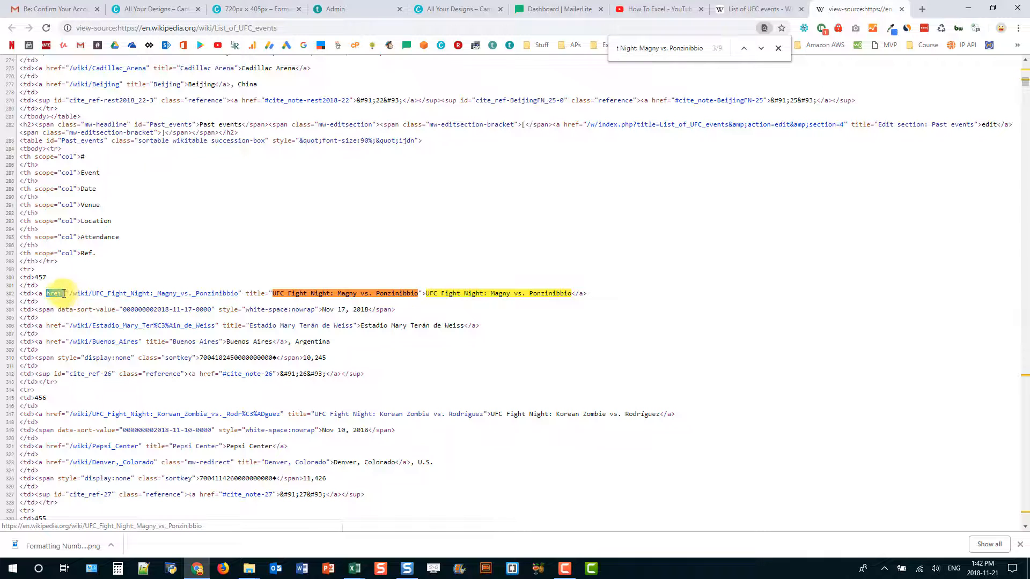
left_click_drag(65, 293, 240, 293)
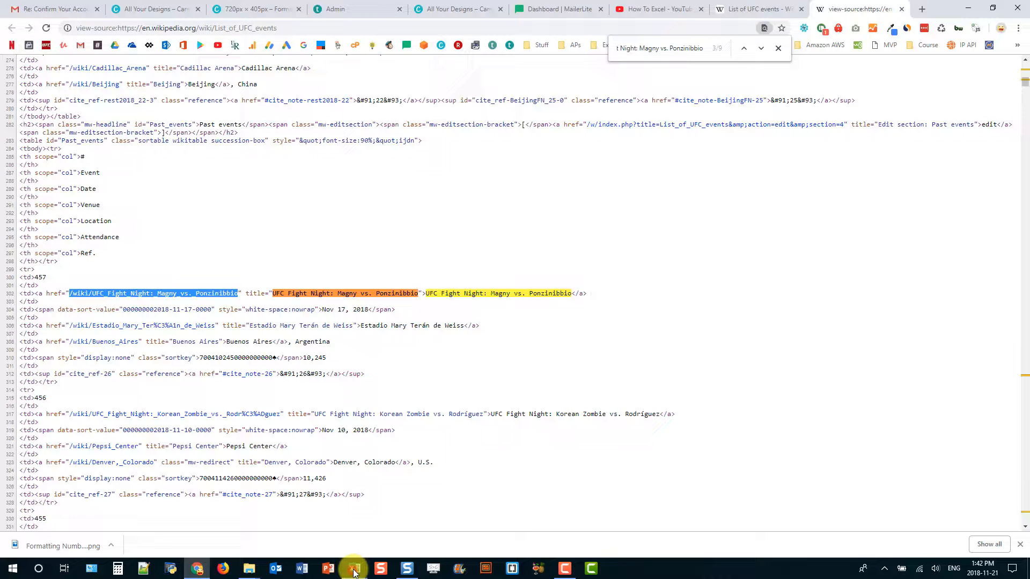
Step: Switch to the Excel workbook listing the Wikipedia UFC event URLs
left_click(354, 569)
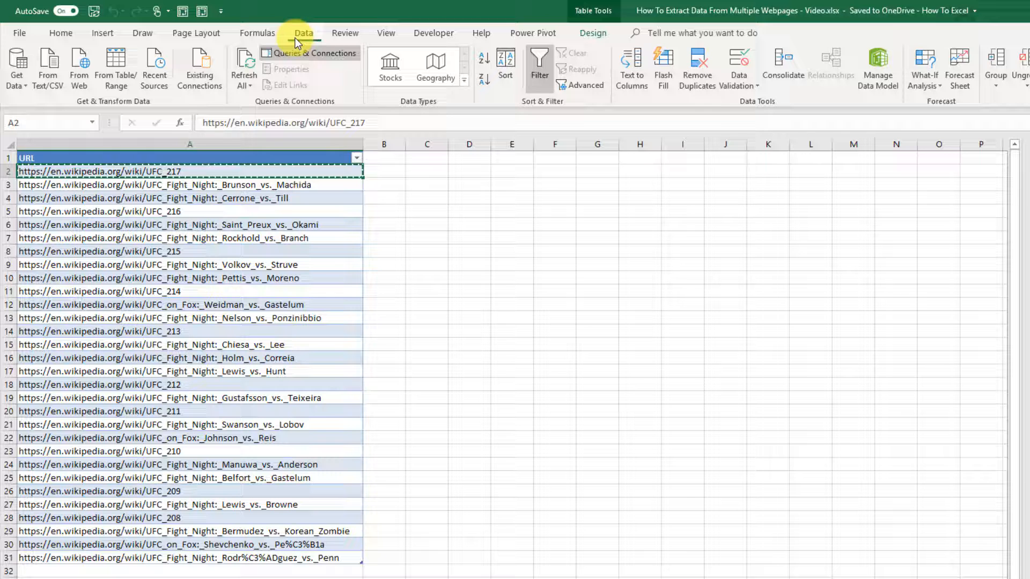
mouse_move(80, 65)
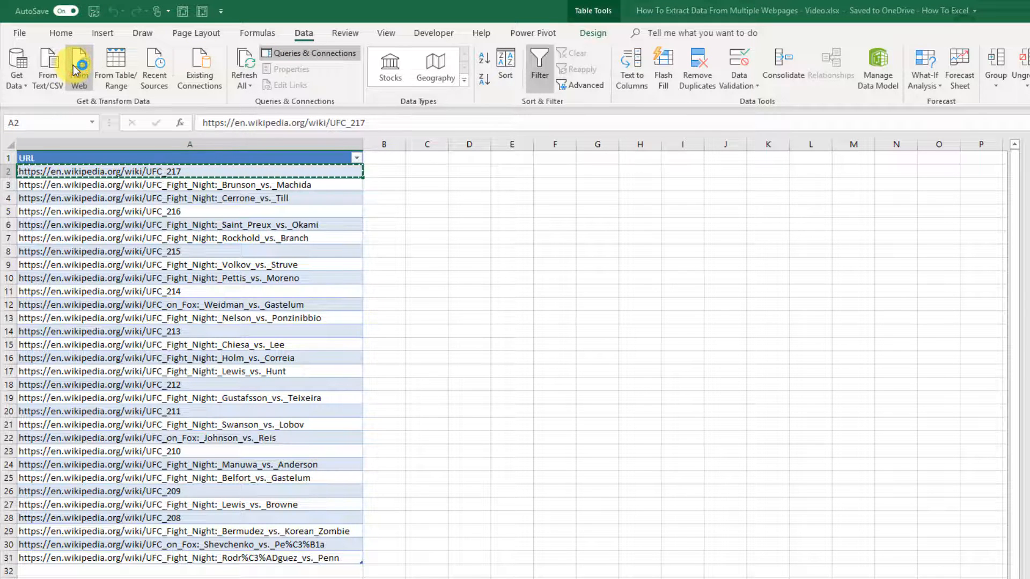
left_click(79, 64)
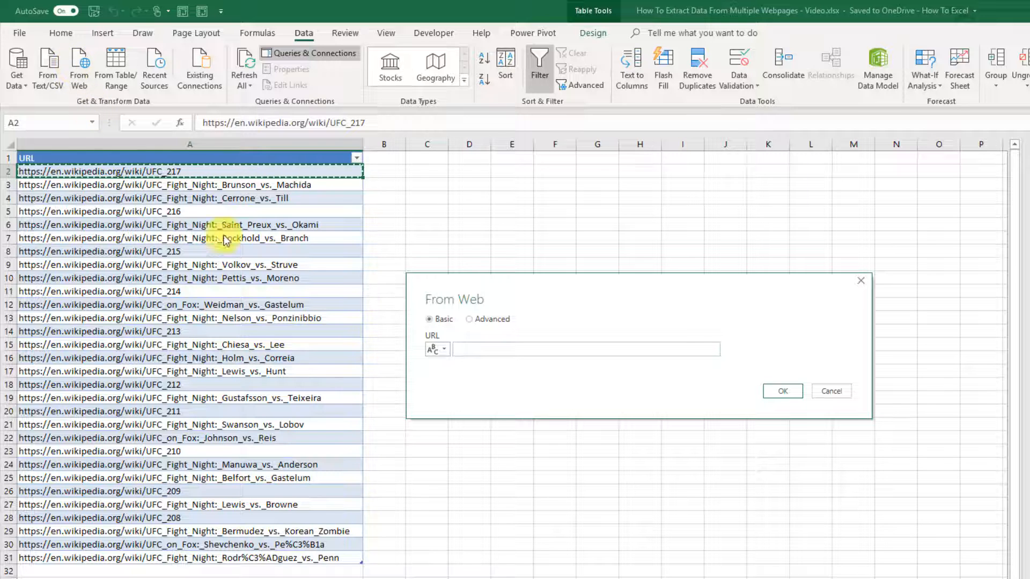
type("https://en.wikipedia.org/wiki/UFC_217")
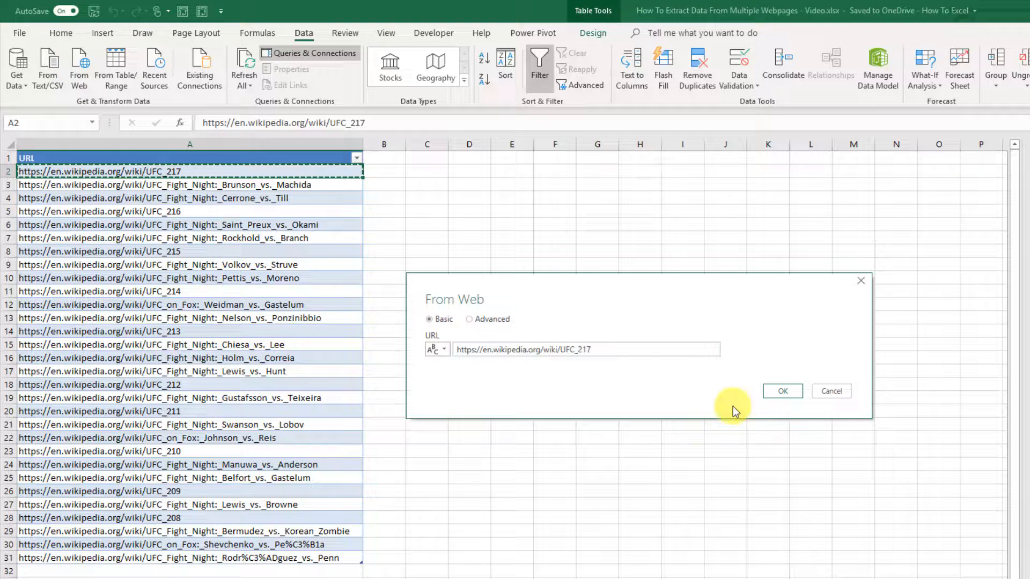
left_click(783, 391)
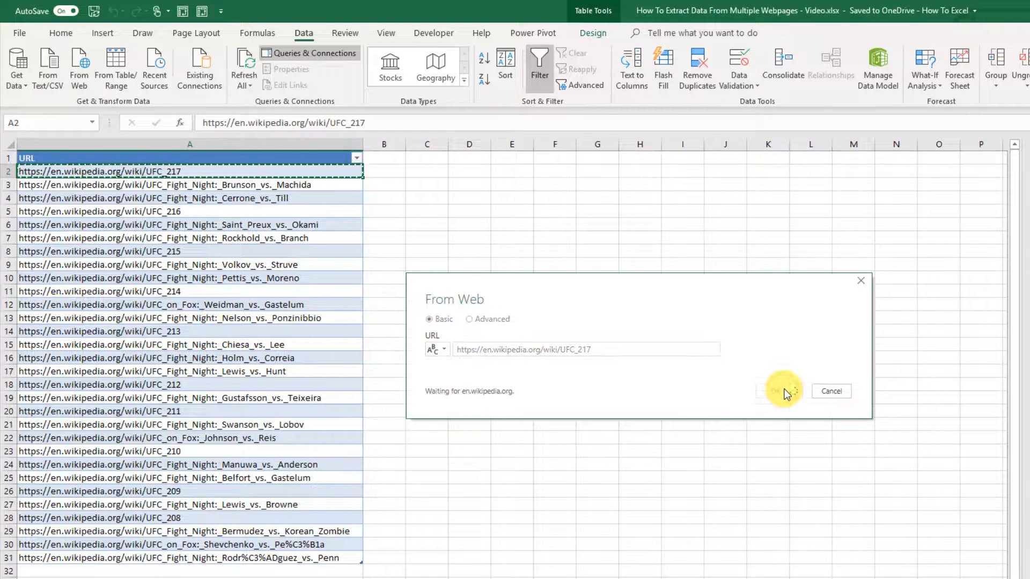
left_click(779, 391)
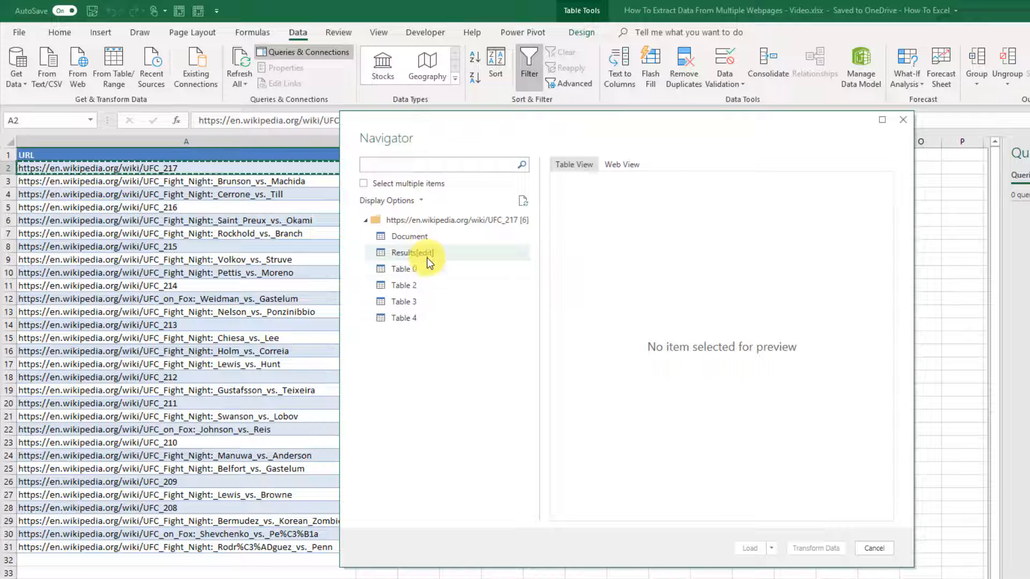
mouse_move(422, 256)
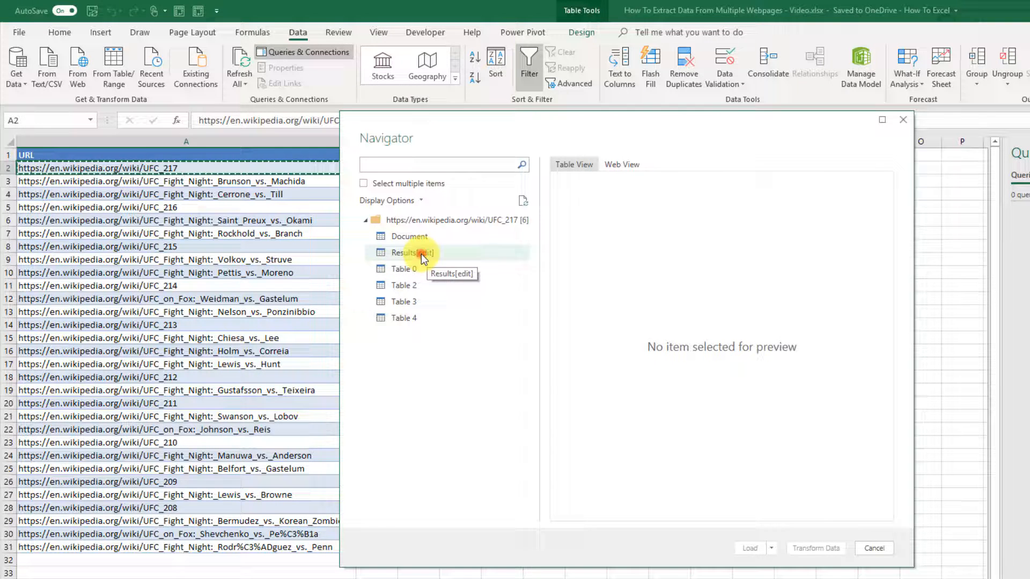
Step: Preview the Results[edit] table in the Navigator and send it to Power Query via Transform Data
left_click(413, 253)
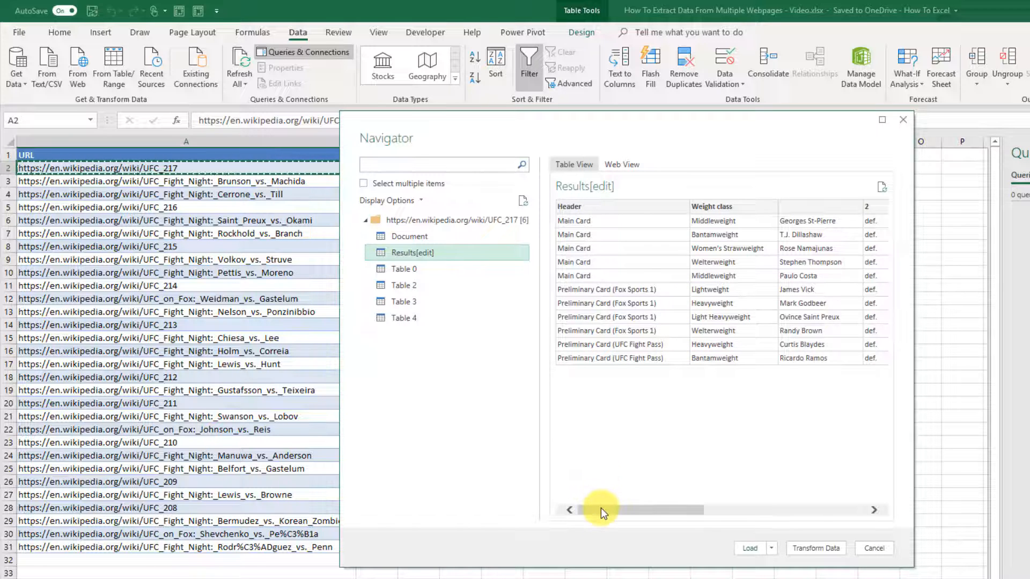
left_click_drag(603, 510, 630, 509)
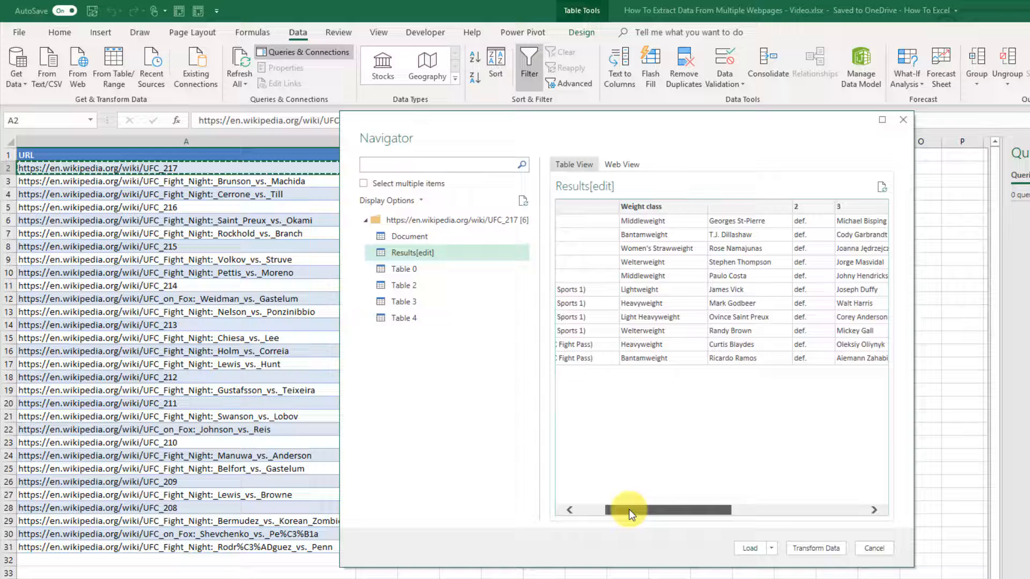
left_click_drag(627, 509, 700, 510)
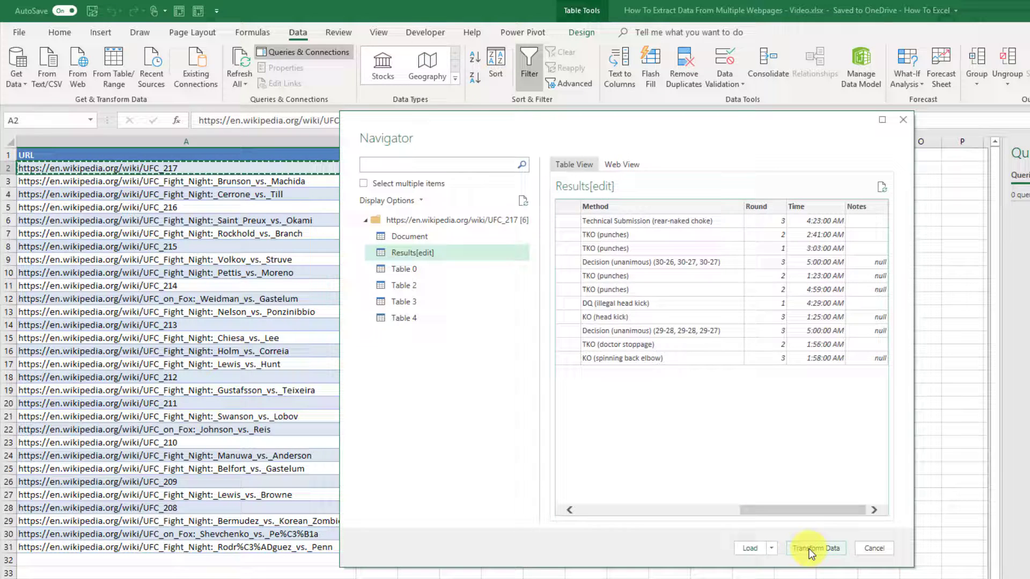
left_click(819, 563)
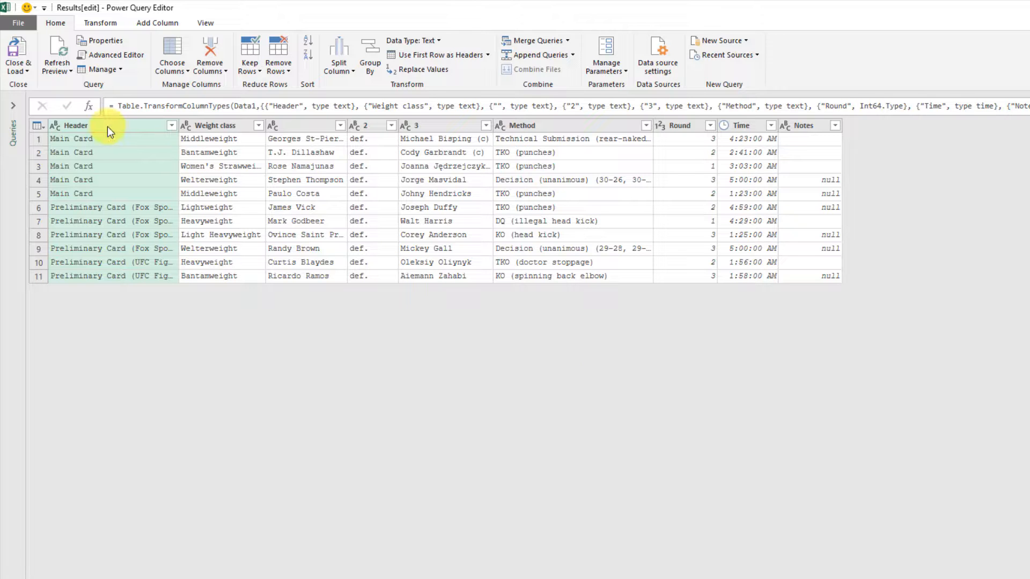
Step: Rename columns to Broadcast, Winner and Loser, remove the def. column, and choose Close & Load To
double_click(76, 125)
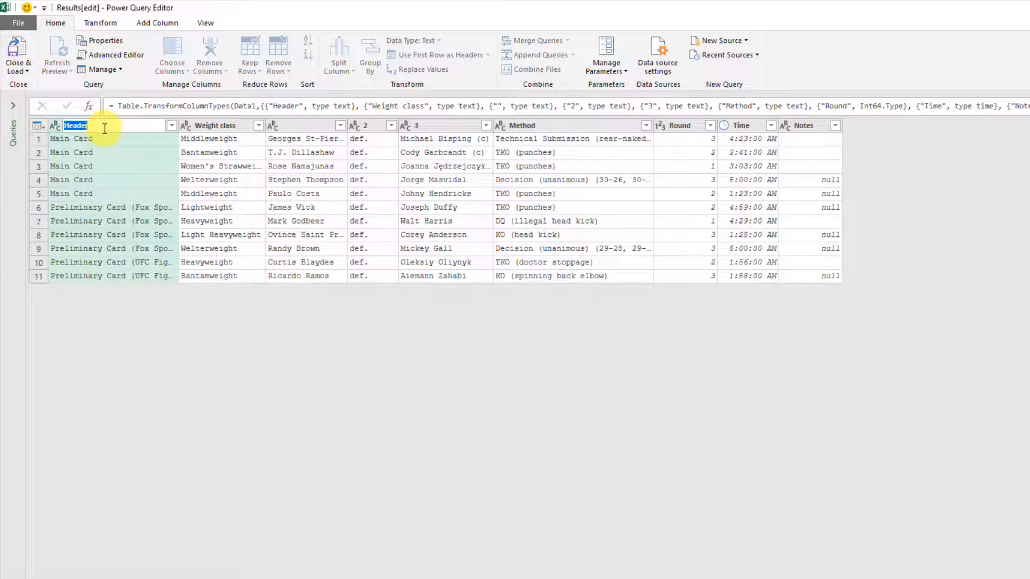
type("Broadcast")
left_click(445, 125)
type("Loser")
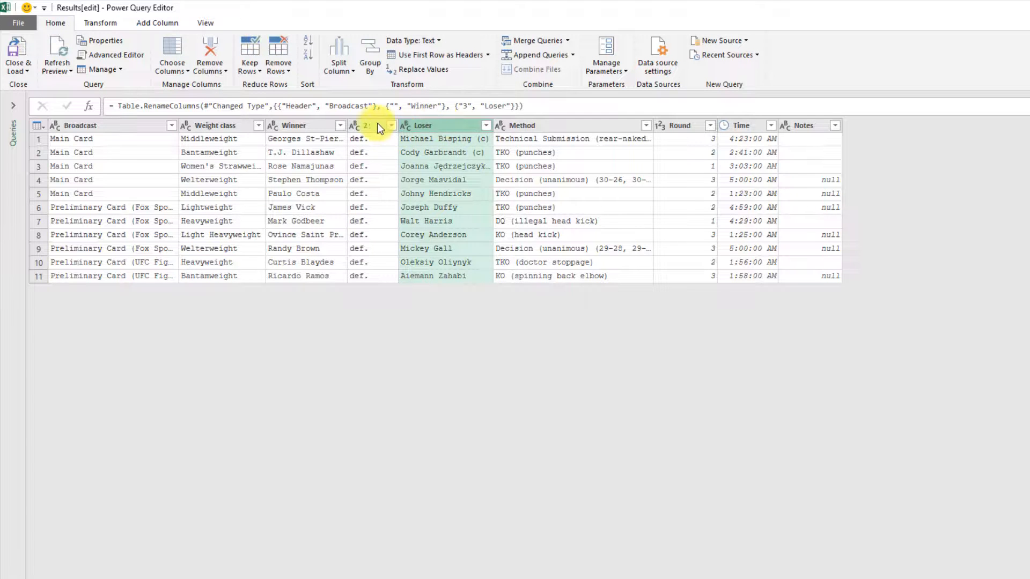
right_click(379, 126)
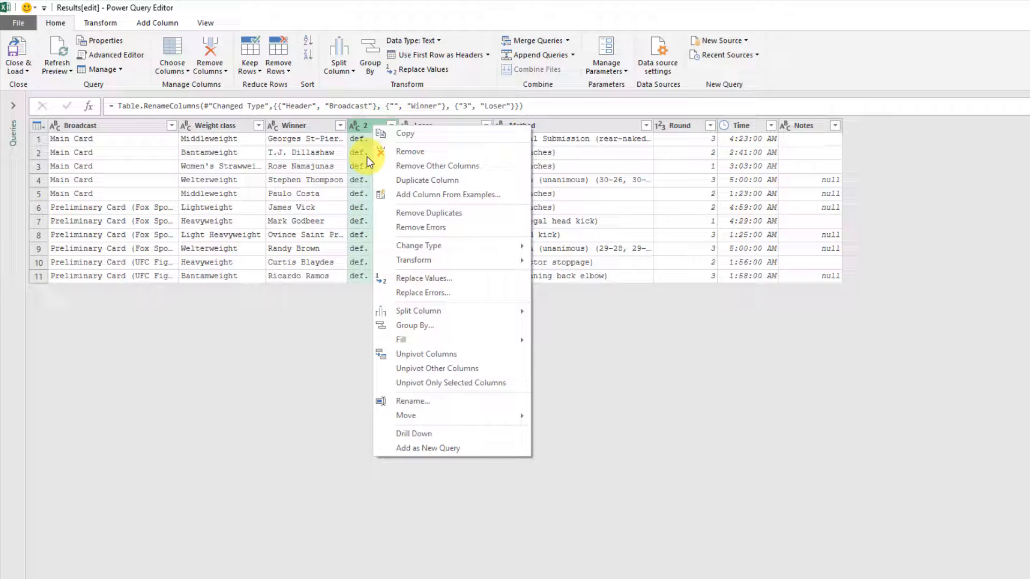
left_click(400, 156)
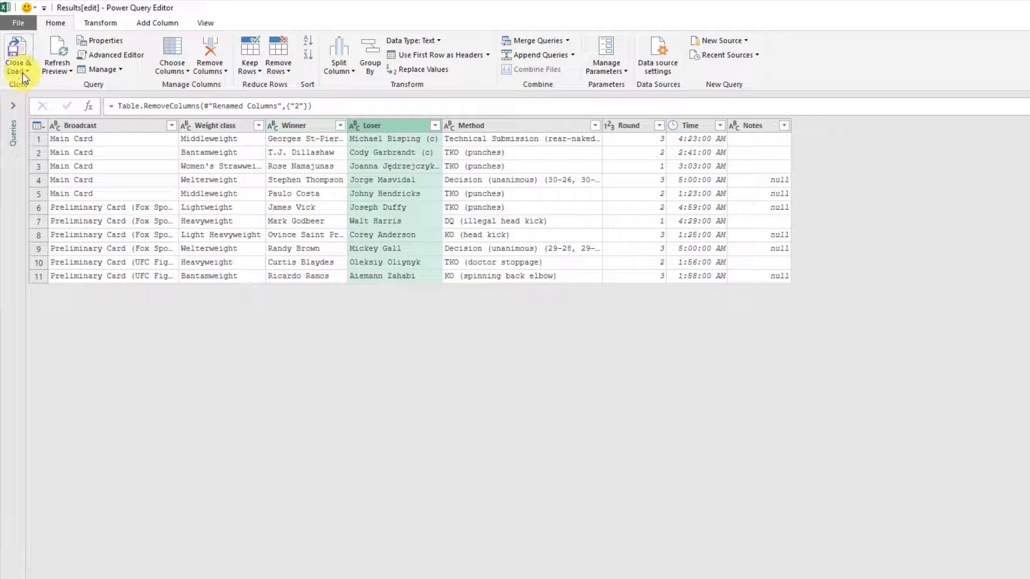
left_click(17, 56)
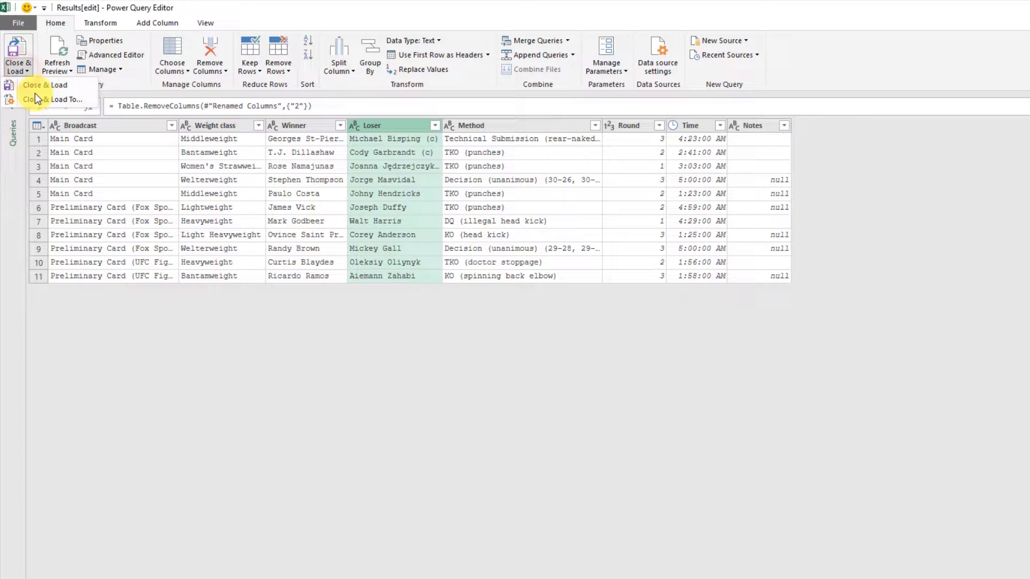
left_click(45, 85)
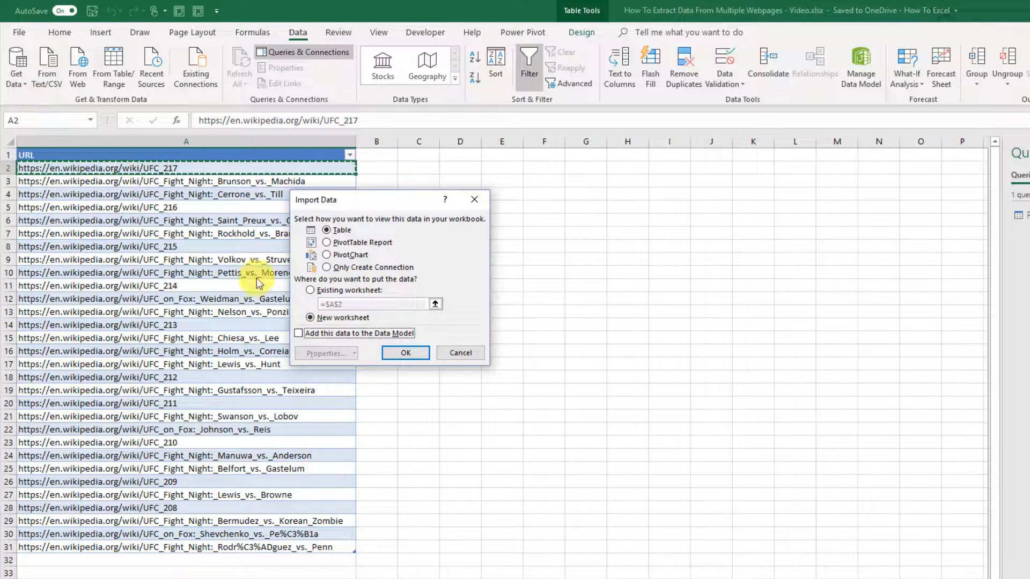
Step: Load the eleven results onto the existing sheet at C1, then bring up the Results query's actions
left_click(310, 290)
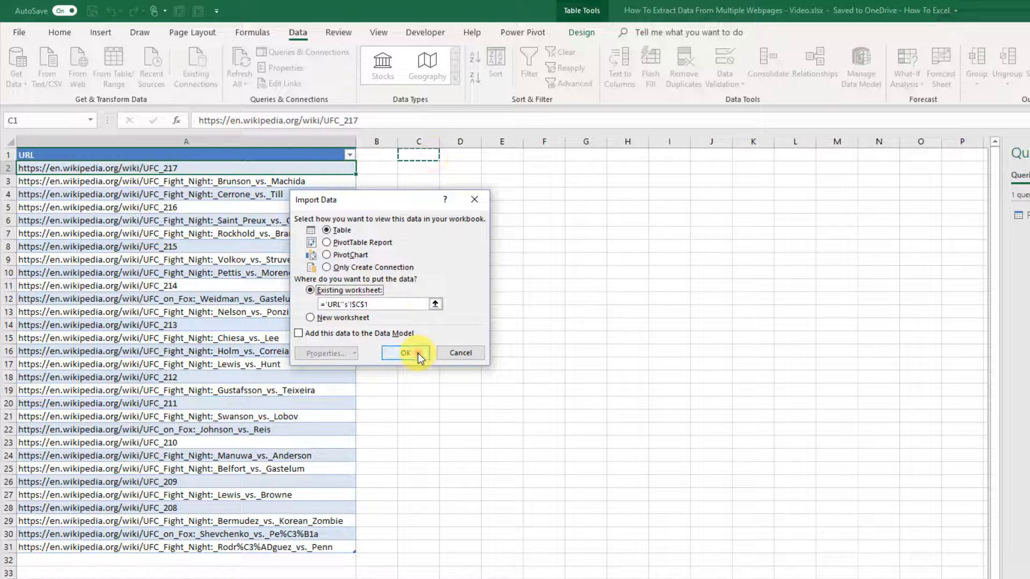
left_click(405, 353)
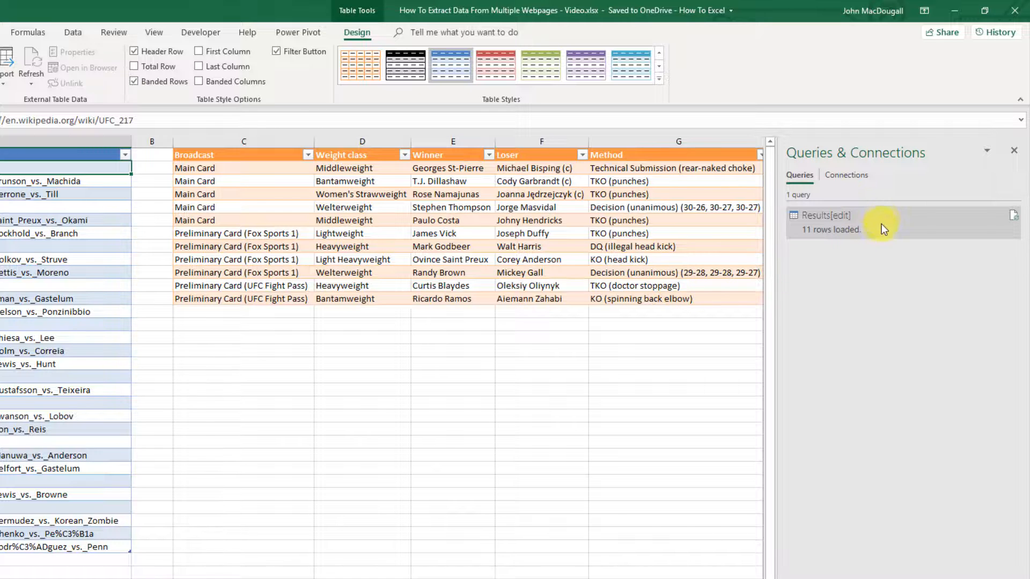
right_click(856, 223)
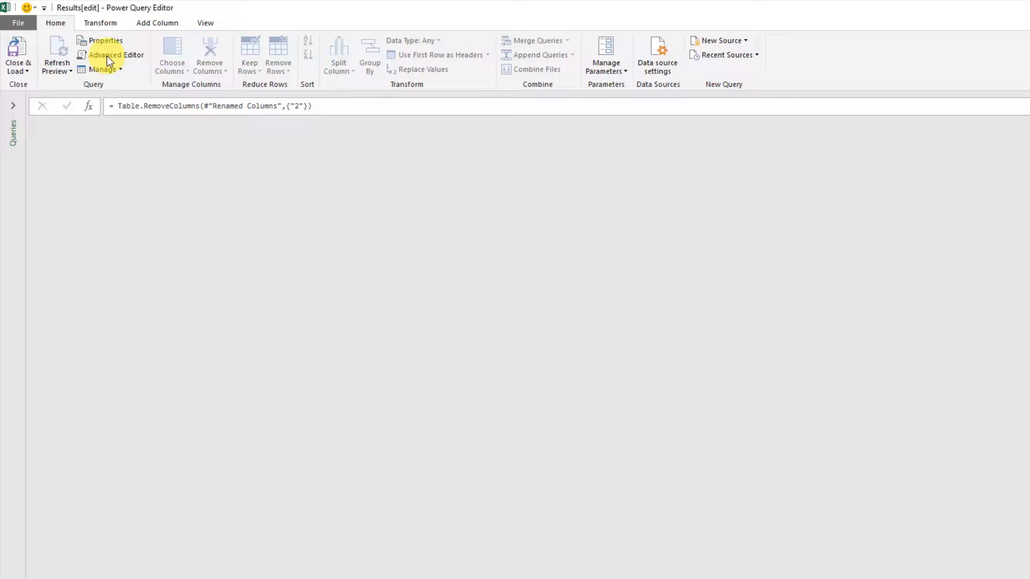
Step: In the Advanced Editor, add a 'let GetResults=(URL) =>' line above the query code
left_click(113, 55)
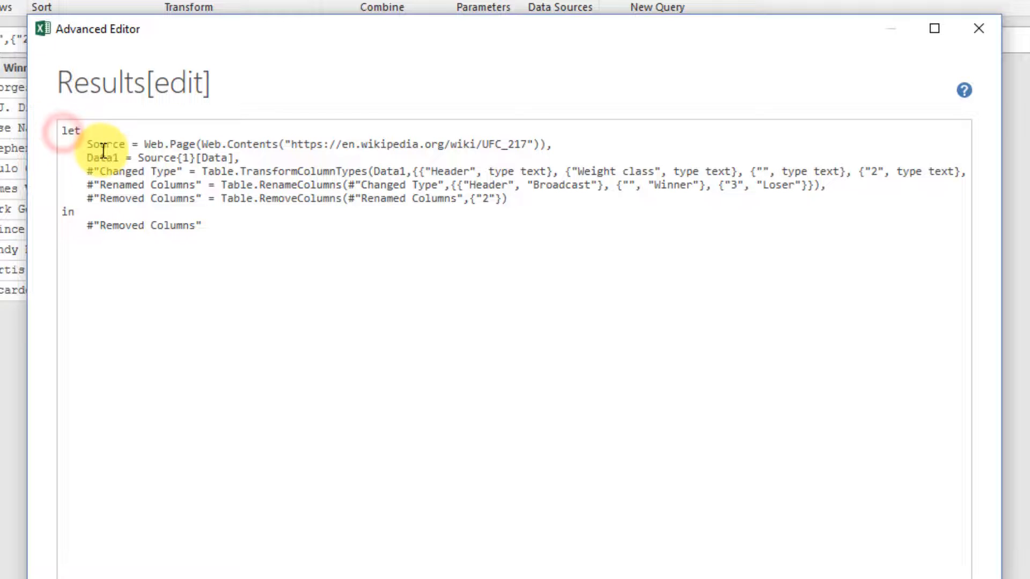
key("Enter")
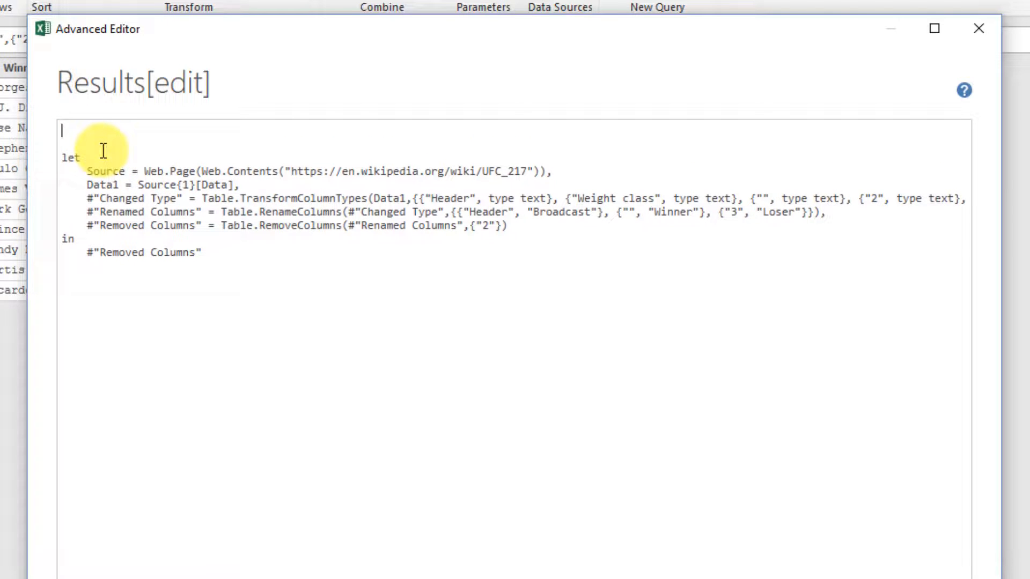
type("Let")
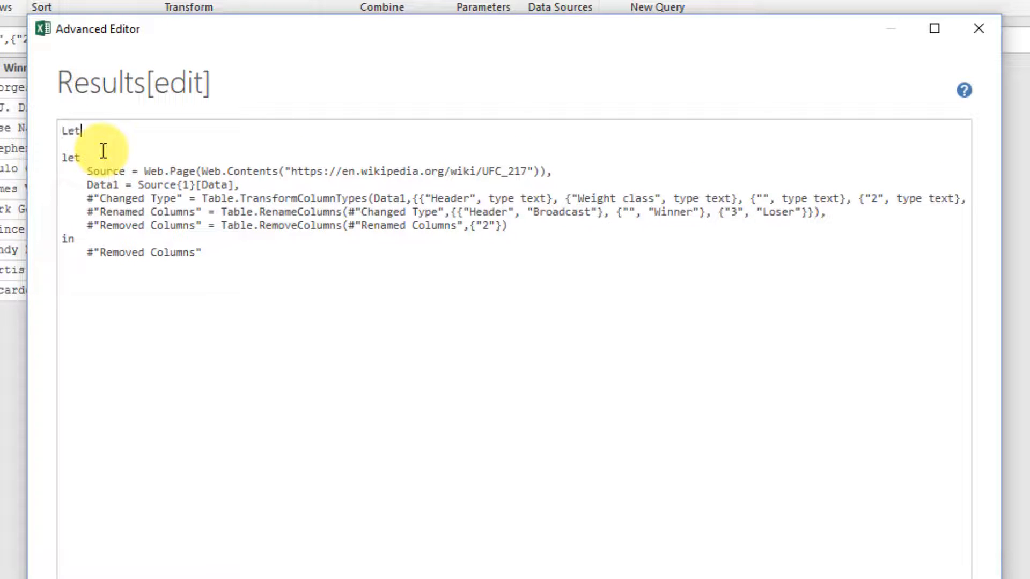
key("Backspace")
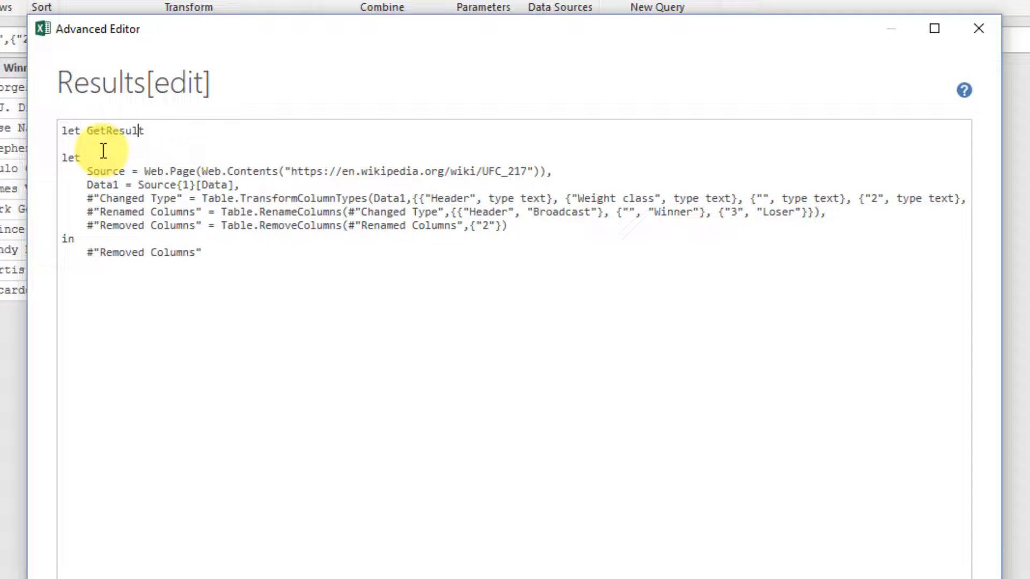
type("s(")
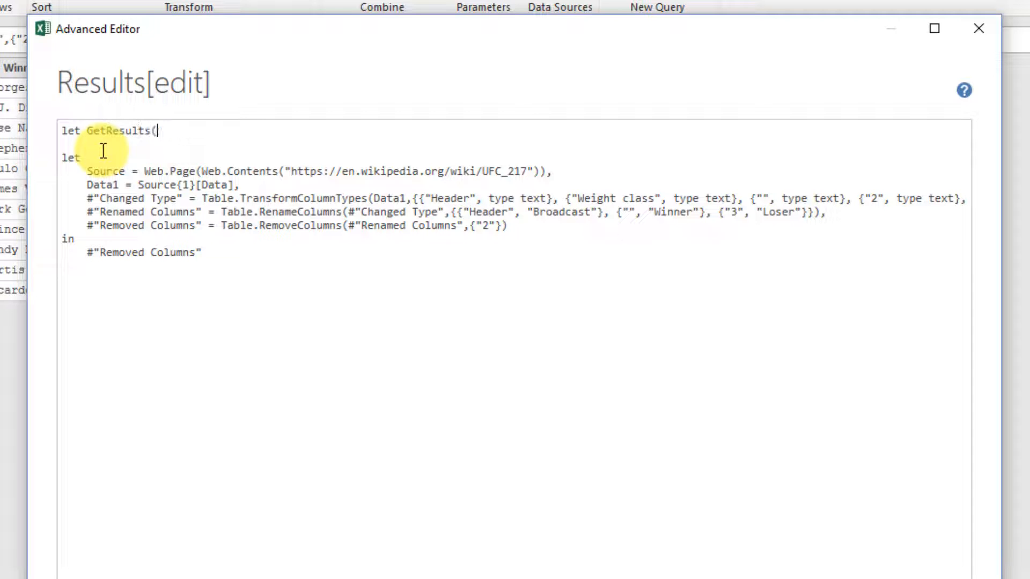
type("URL")
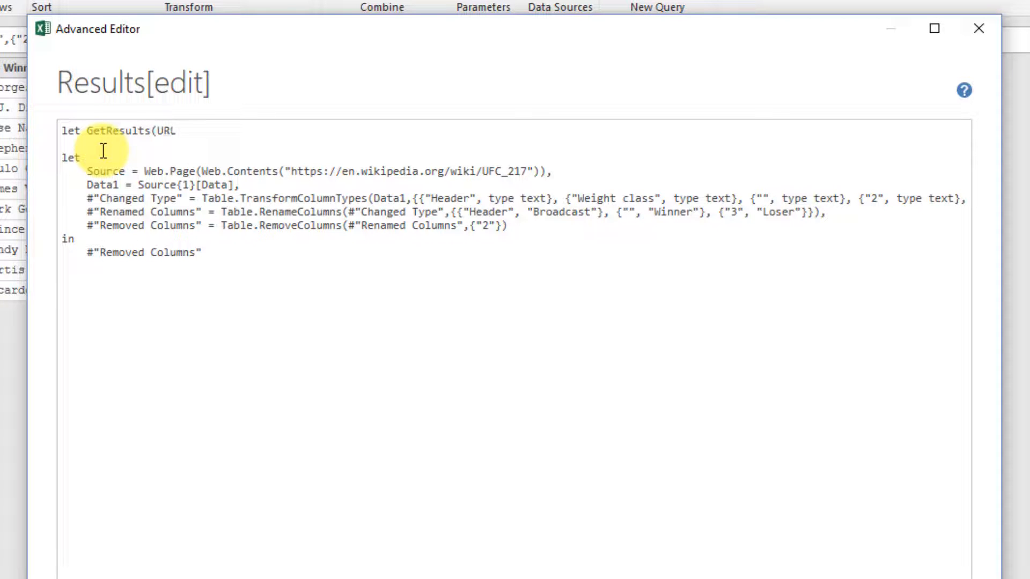
type(")")
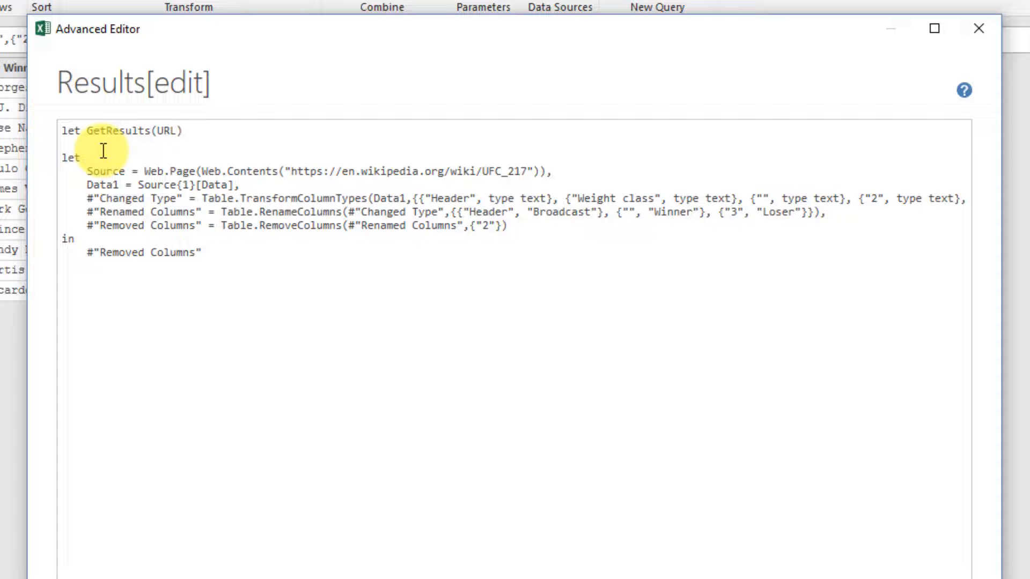
type("=")
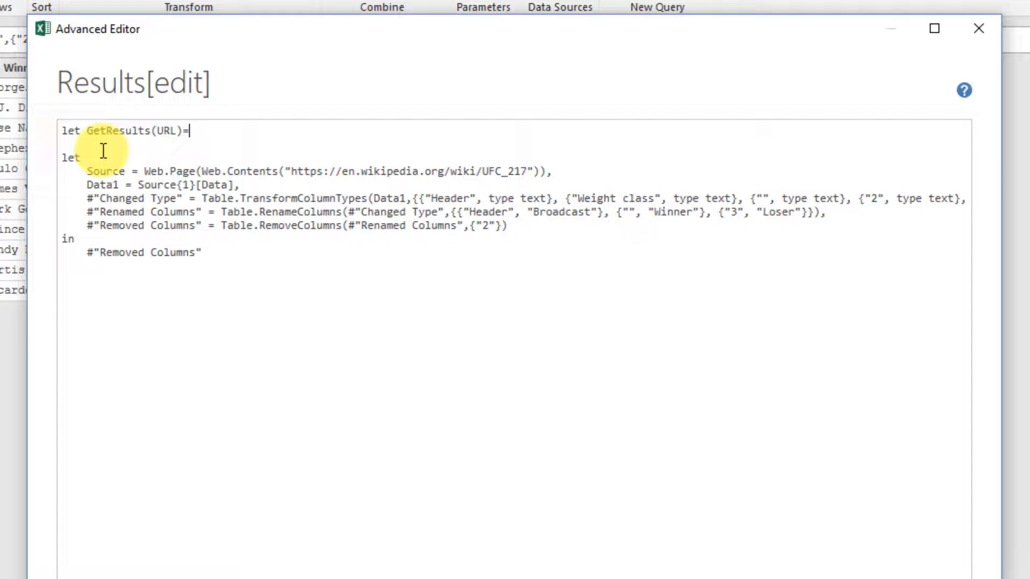
type(">")
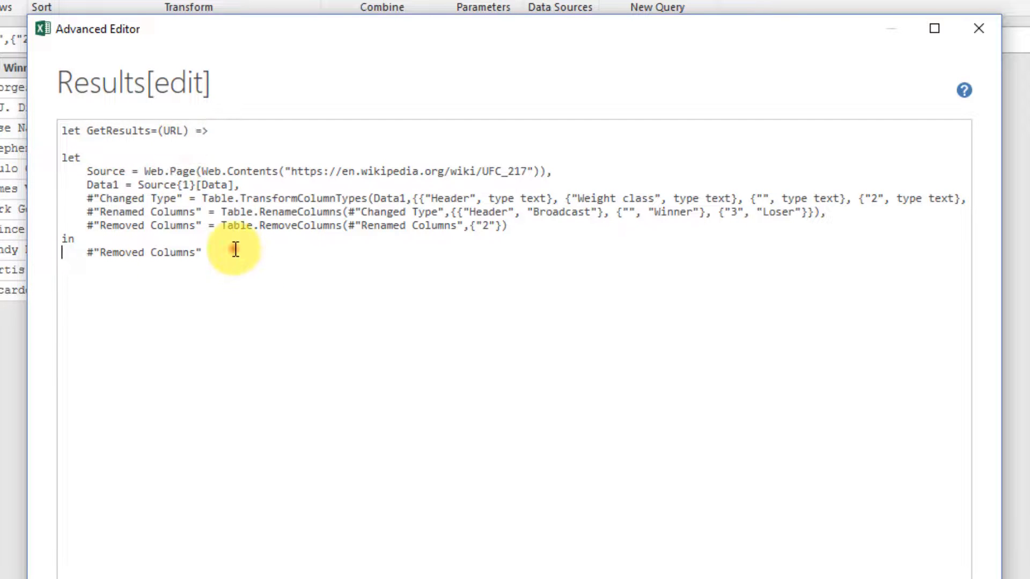
Step: End the code with 'in GetResults' and replace the hard-coded UFC 217 address with URL
type("in")
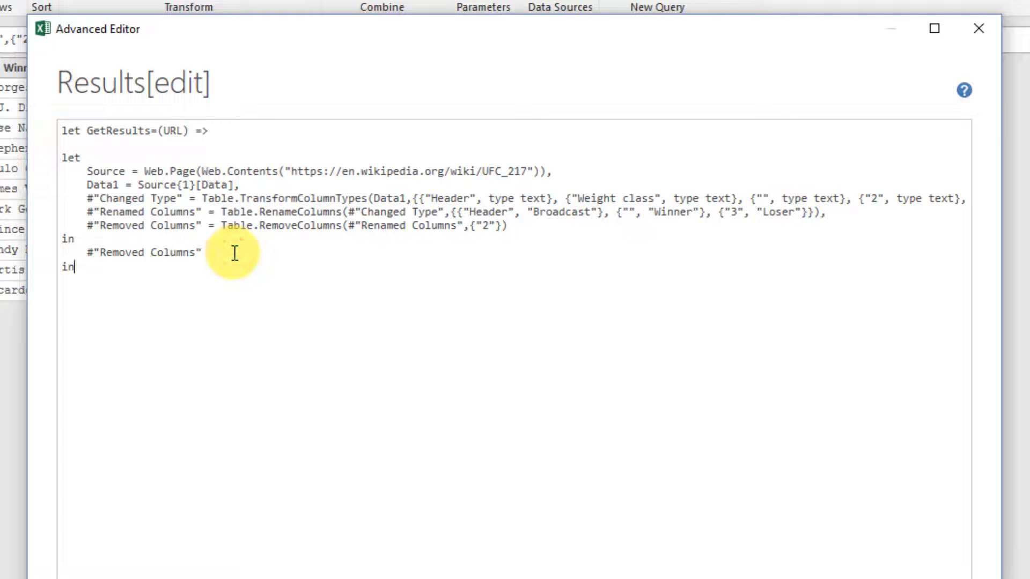
type("Get")
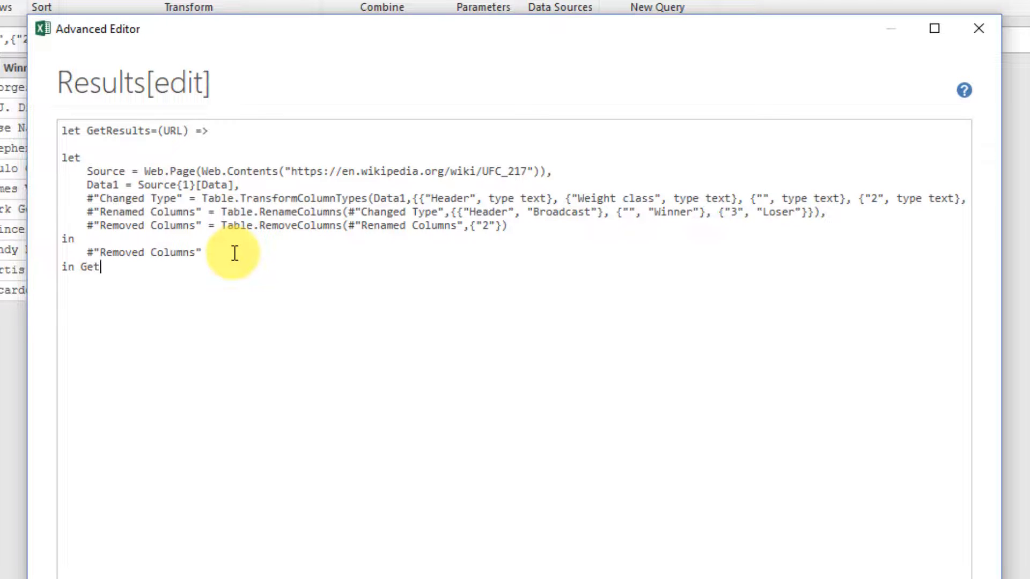
type("Results")
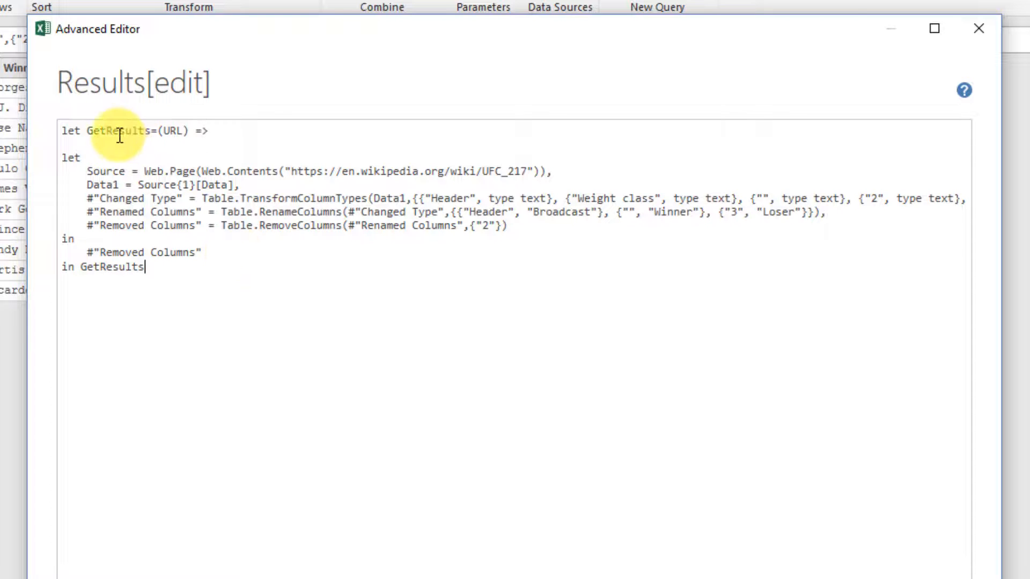
mouse_move(164, 131)
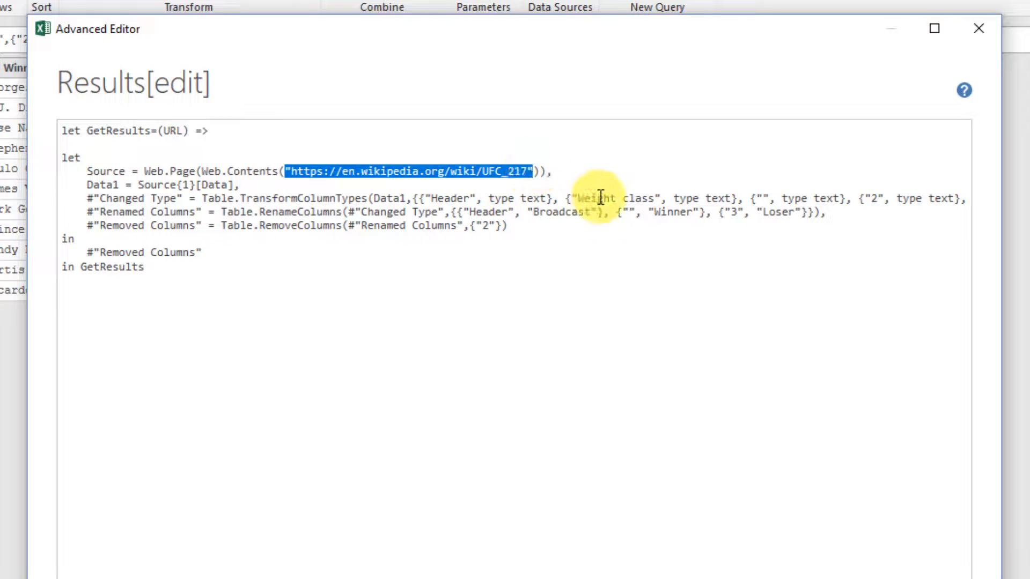
type("URL)),")
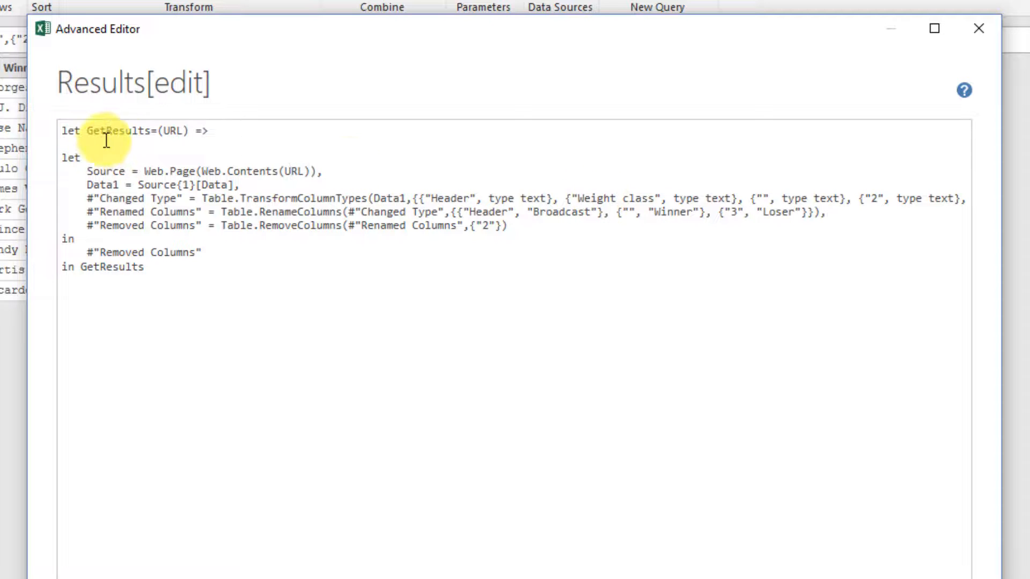
mouse_move(173, 132)
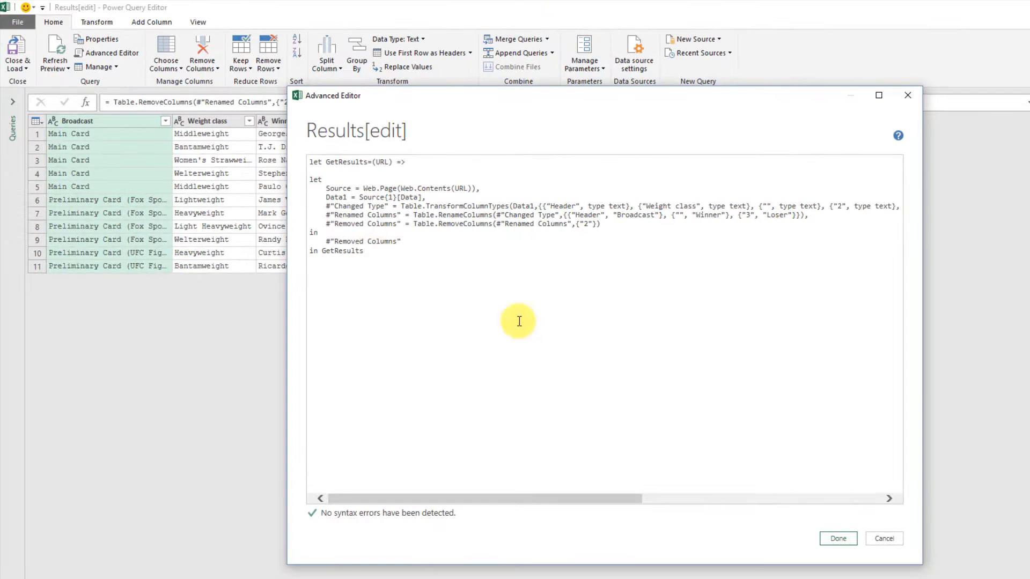
Step: Apply the function code and rename the query to fResults (typed 'fResultds')
left_click(838, 539)
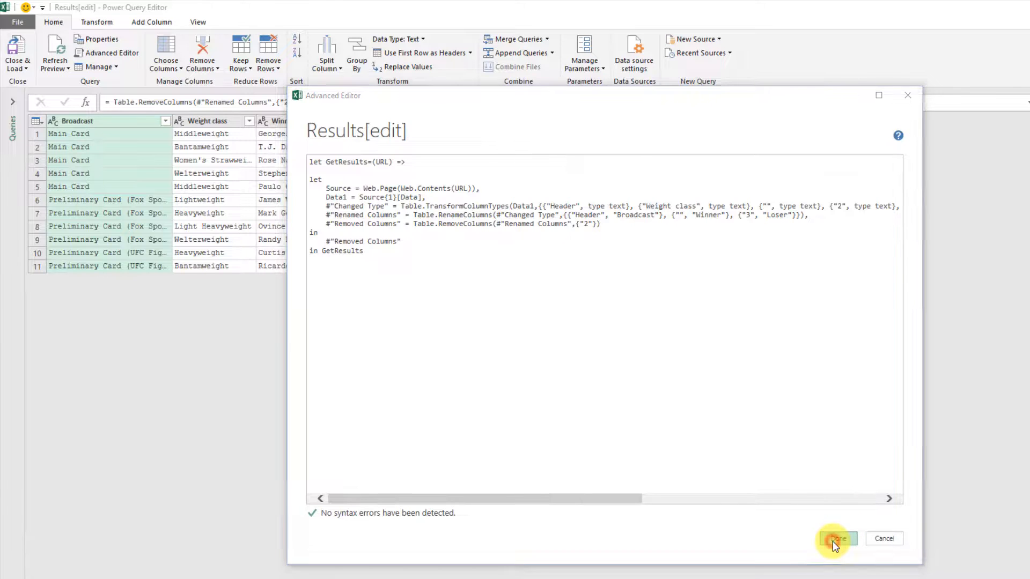
left_click(838, 539)
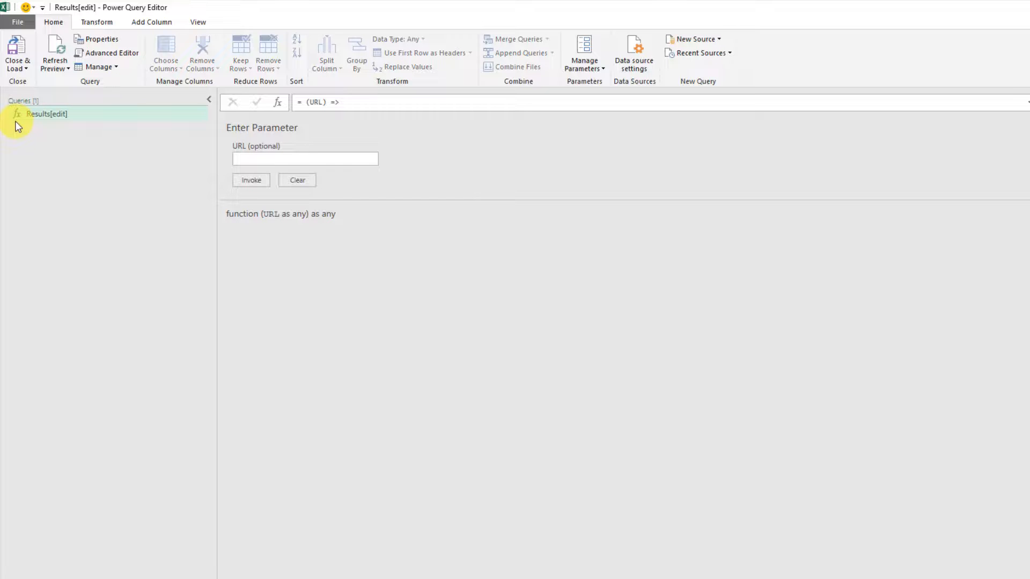
mouse_move(21, 130)
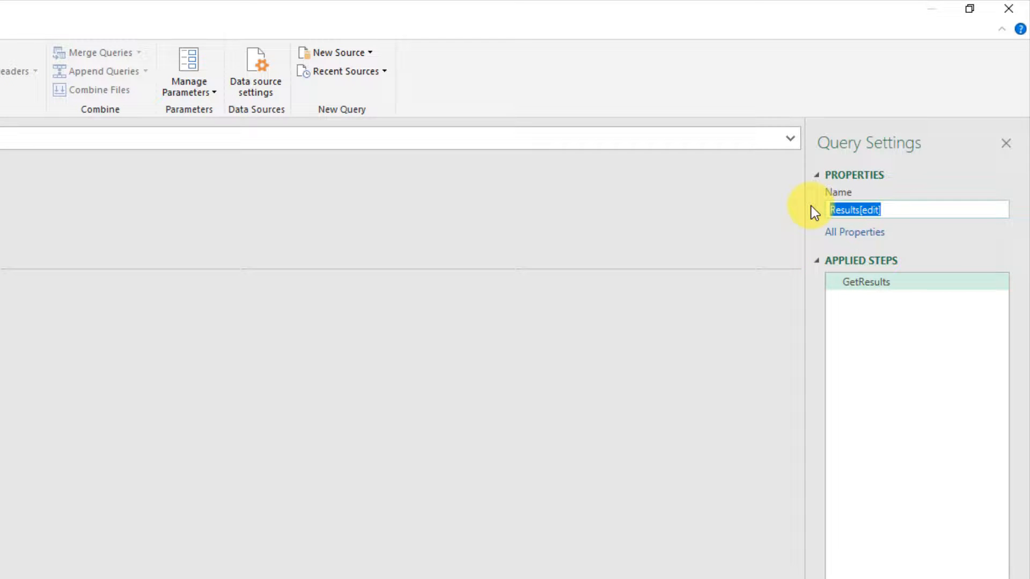
key("Delete")
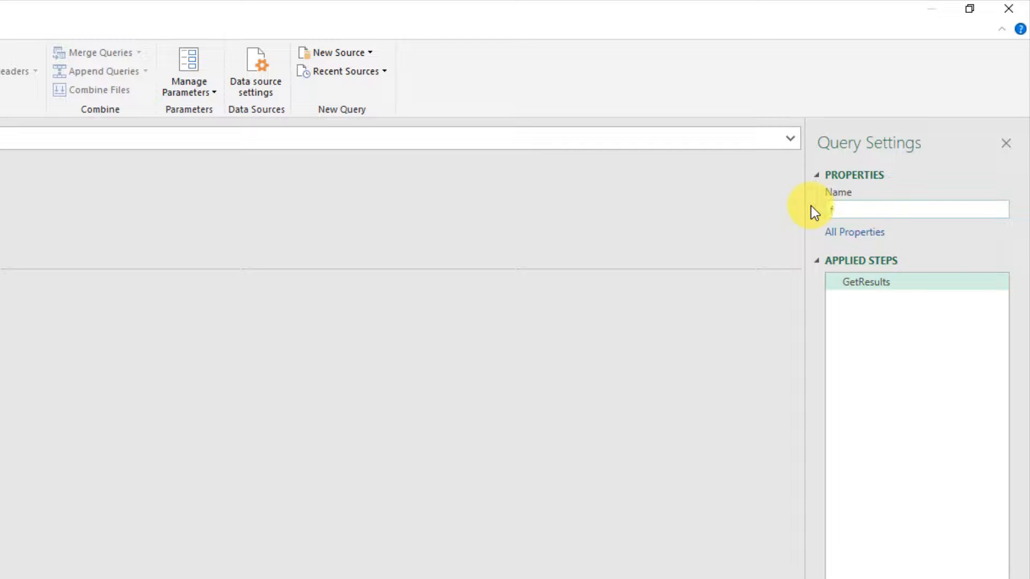
type("fResultds")
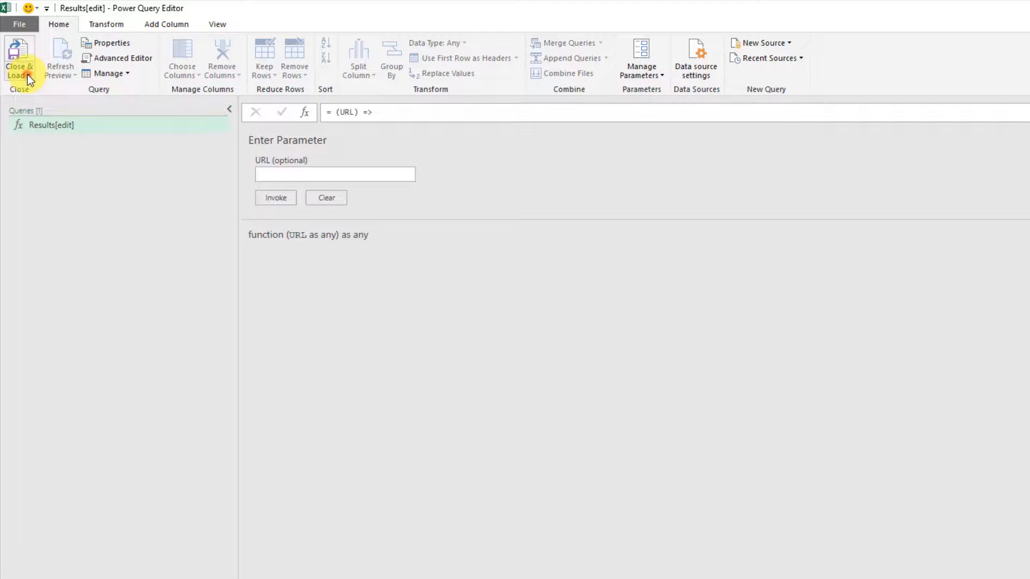
Step: Close the editor and import the URL table into Power Query as the URL_List query
left_click(20, 56)
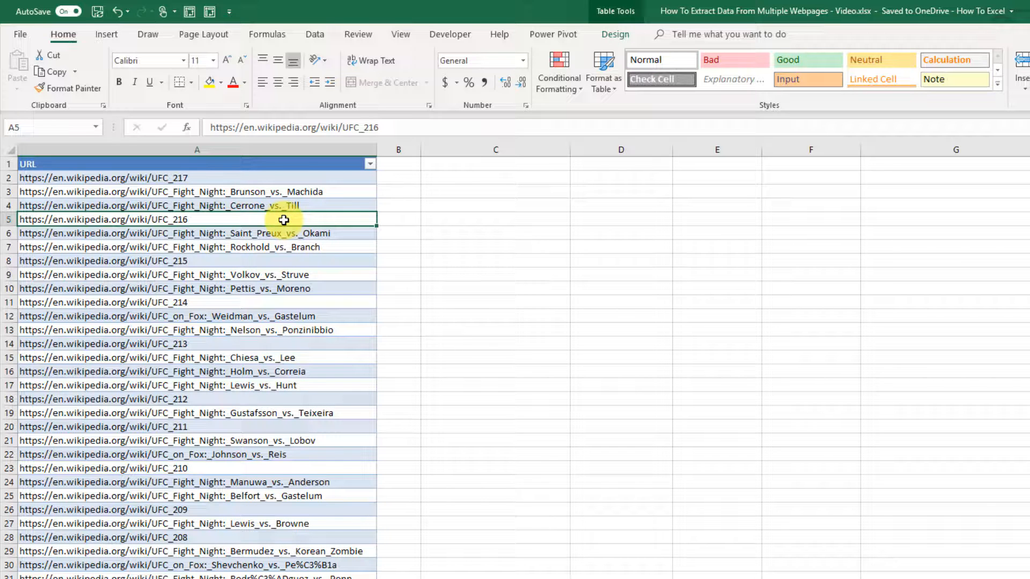
mouse_move(232, 201)
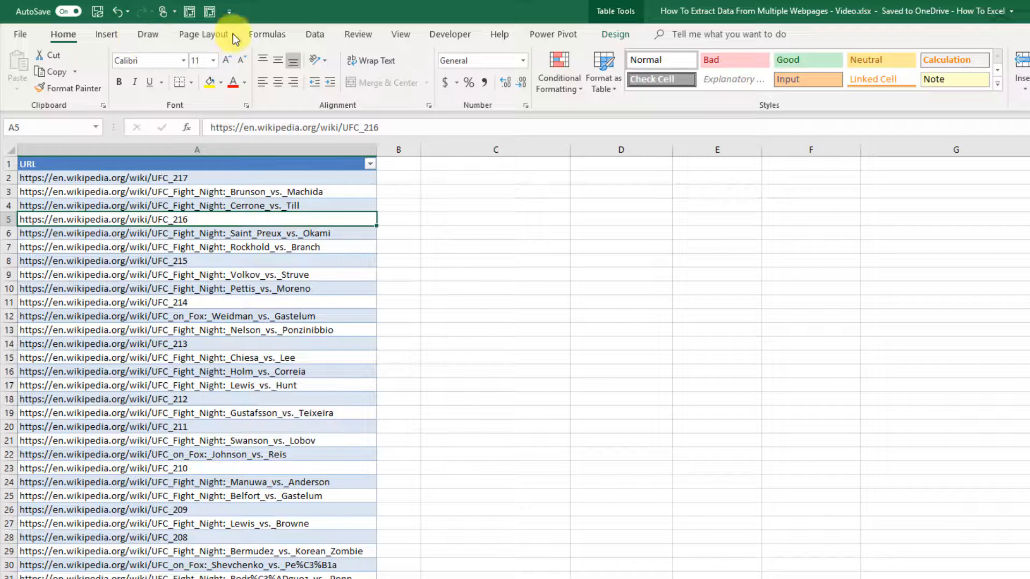
left_click(315, 34)
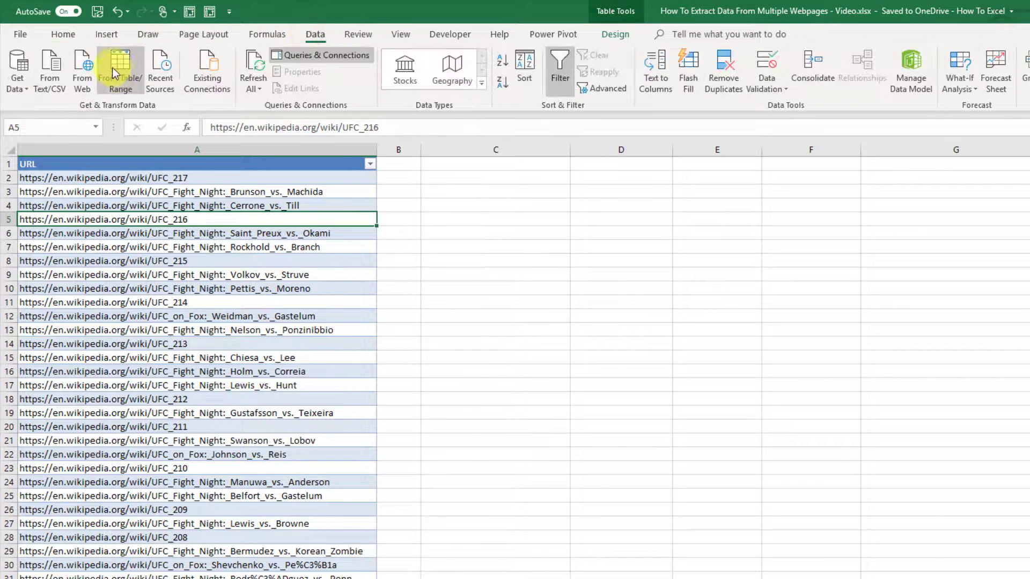
left_click(119, 66)
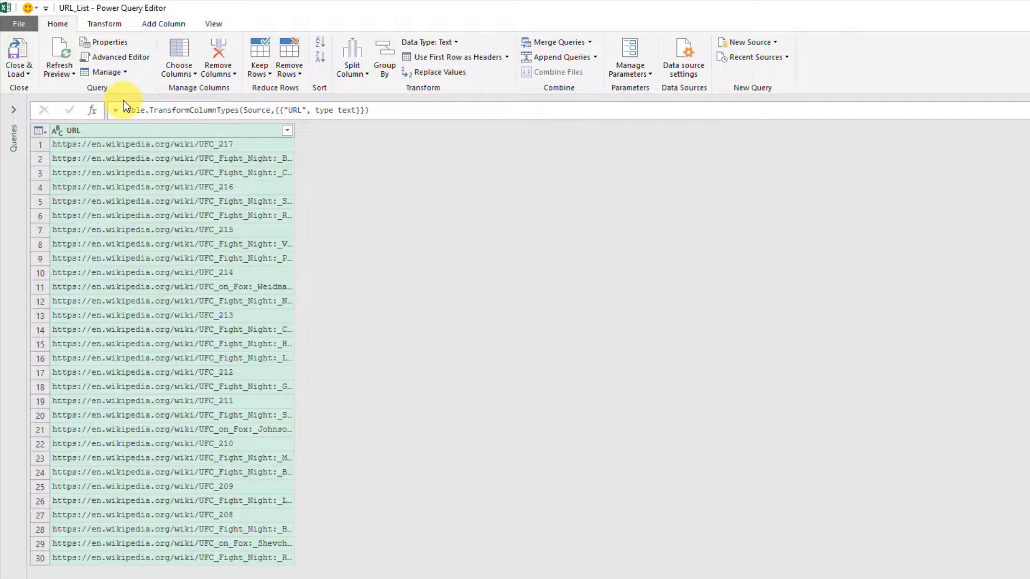
Step: Add a custom column named Results with the formula =fResults([URL])
left_click(163, 23)
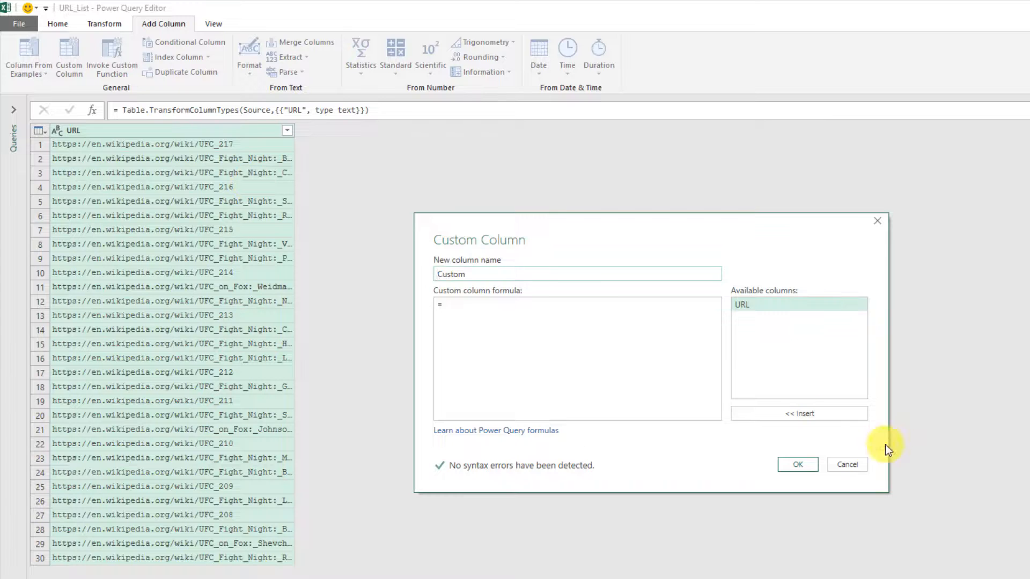
left_click(847, 464)
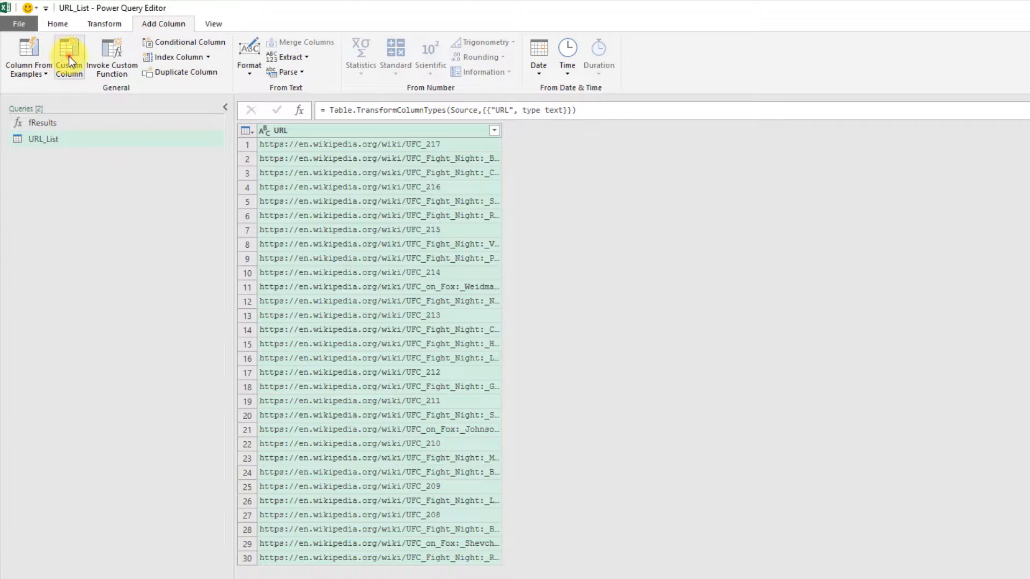
left_click(68, 57)
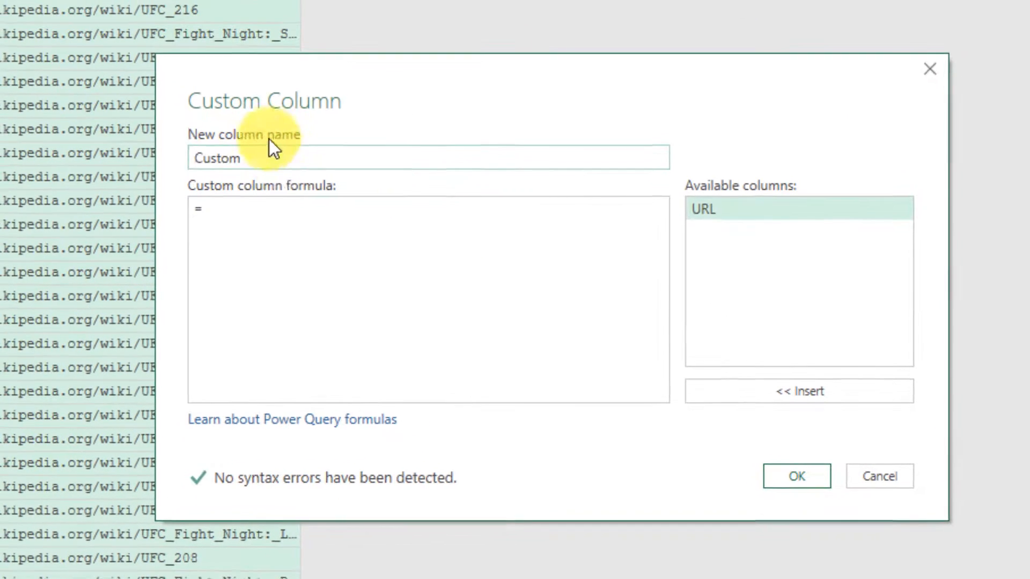
type("Results")
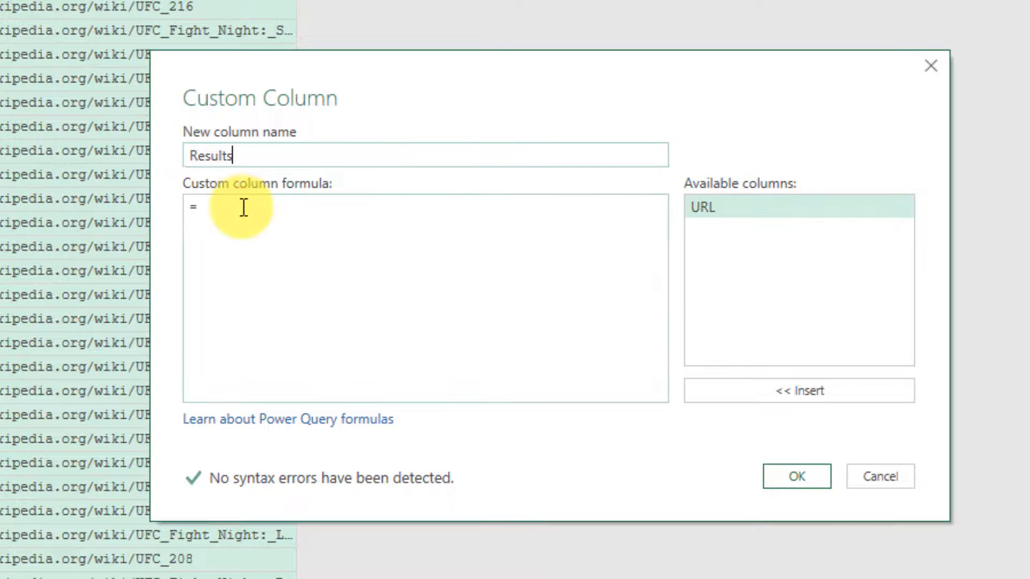
type("f")
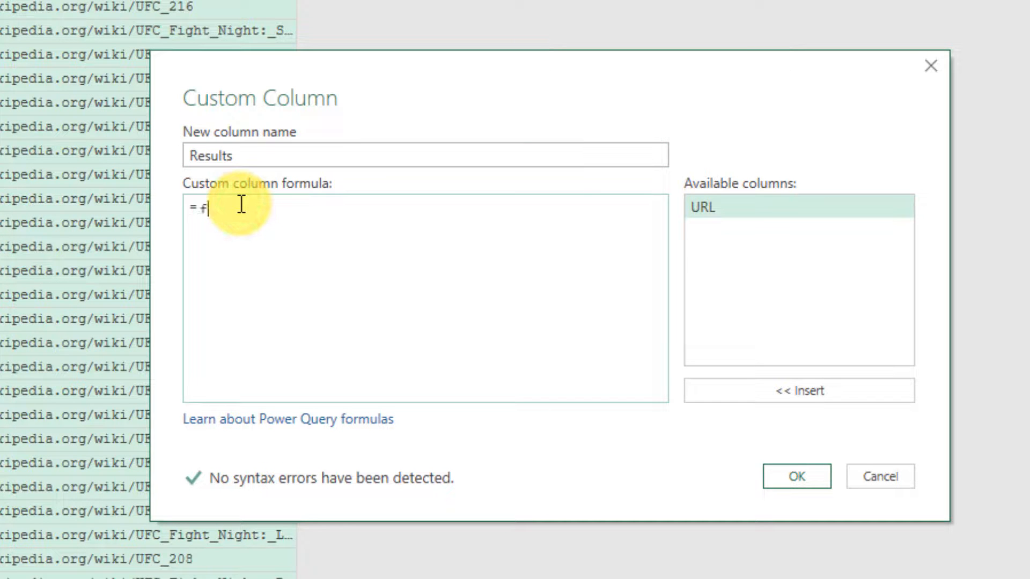
type("Results")
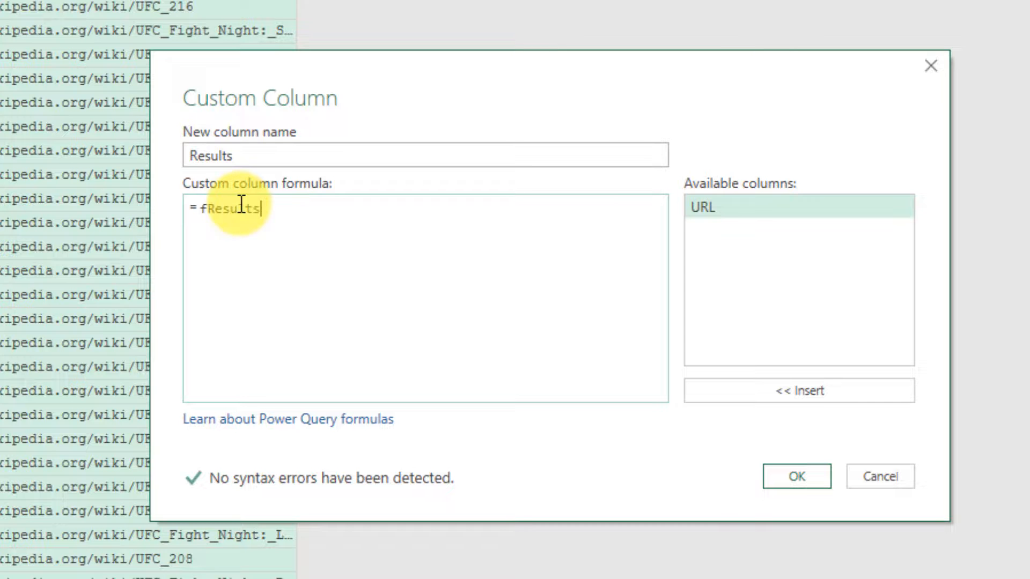
type("([URL")
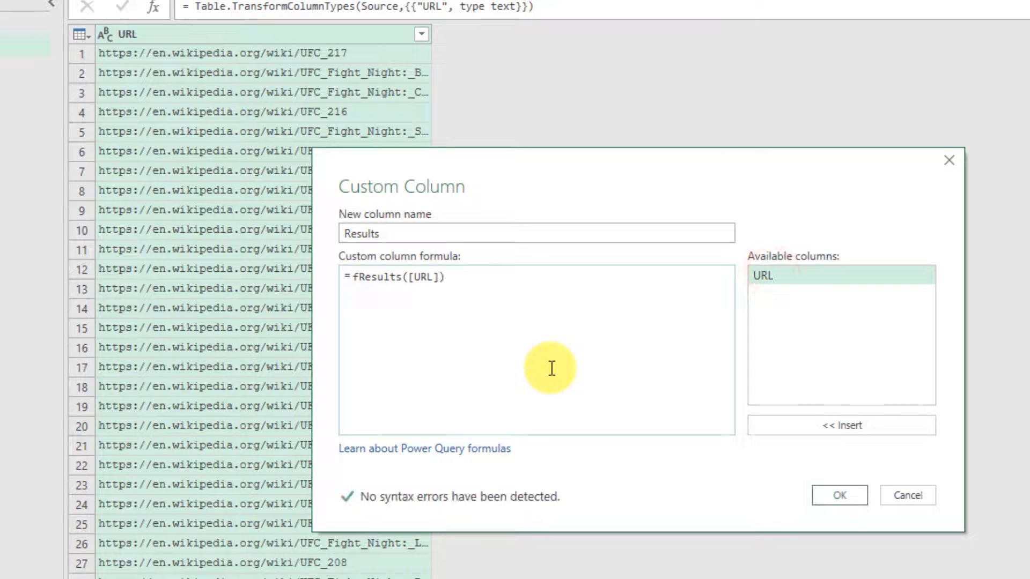
left_click(841, 495)
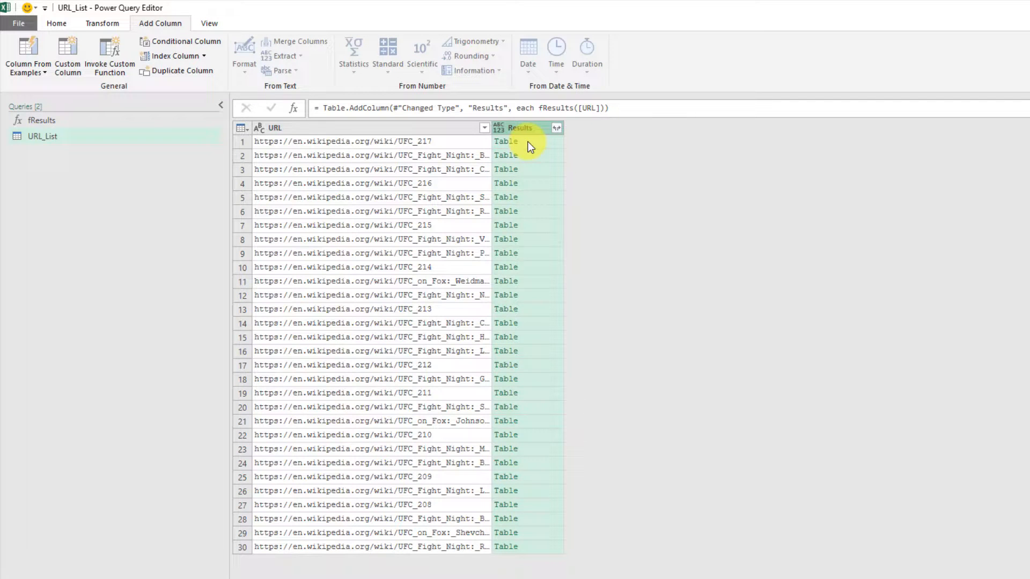
mouse_move(541, 146)
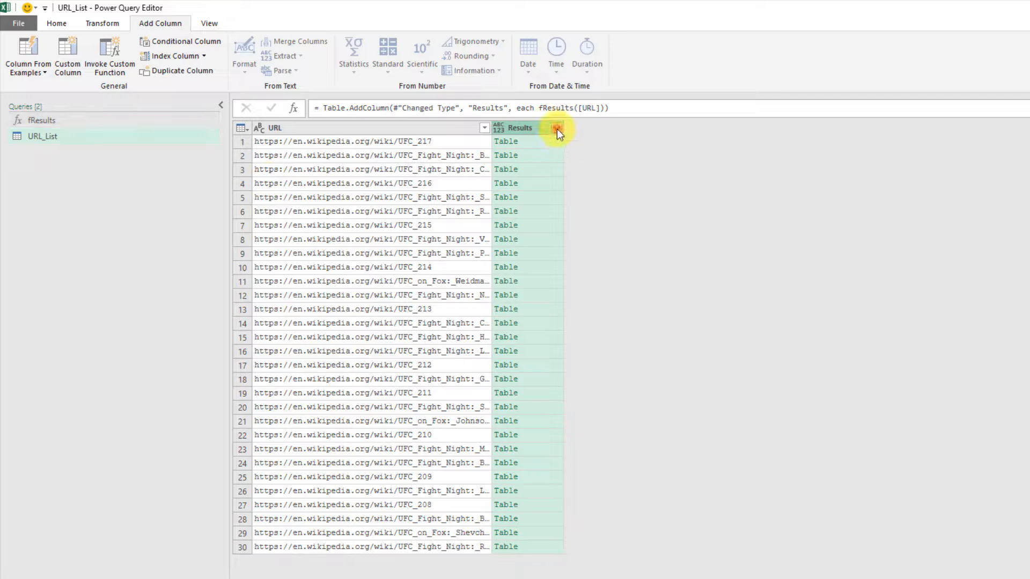
Step: Expand Results into Broadcast, Weight class, Winner, Loser and Method columns, with no prefix
left_click(556, 128)
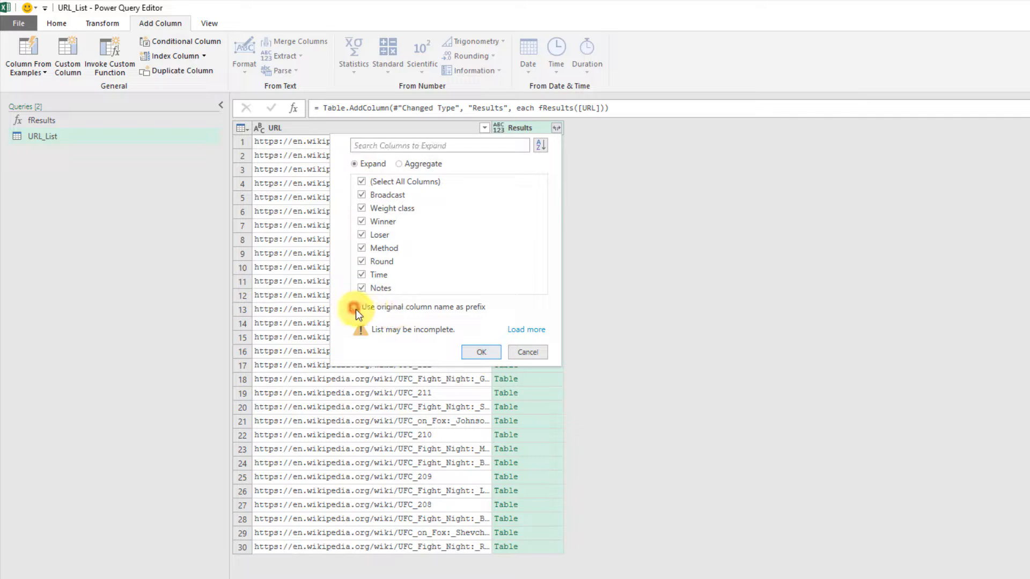
left_click(354, 307)
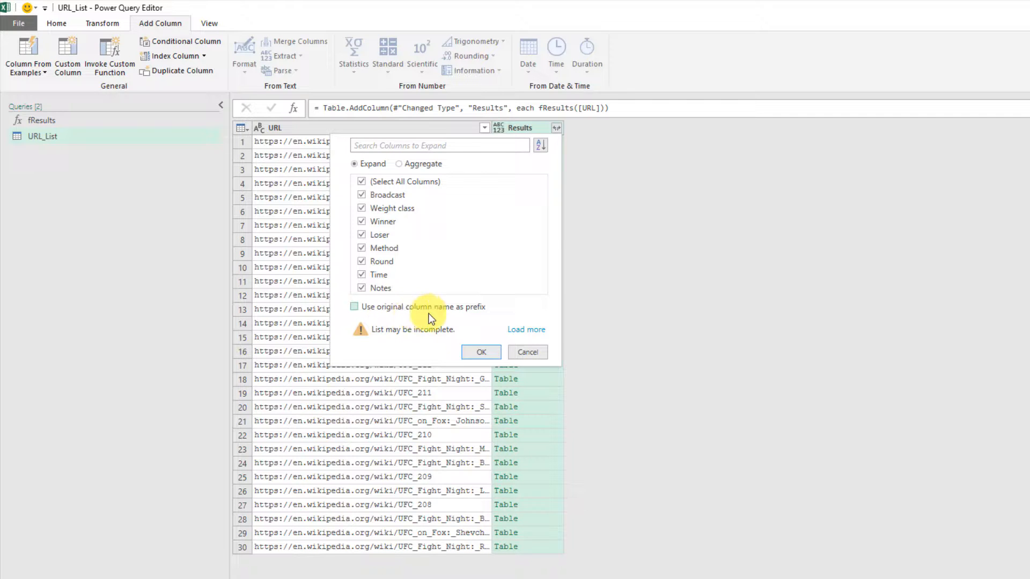
left_click(482, 352)
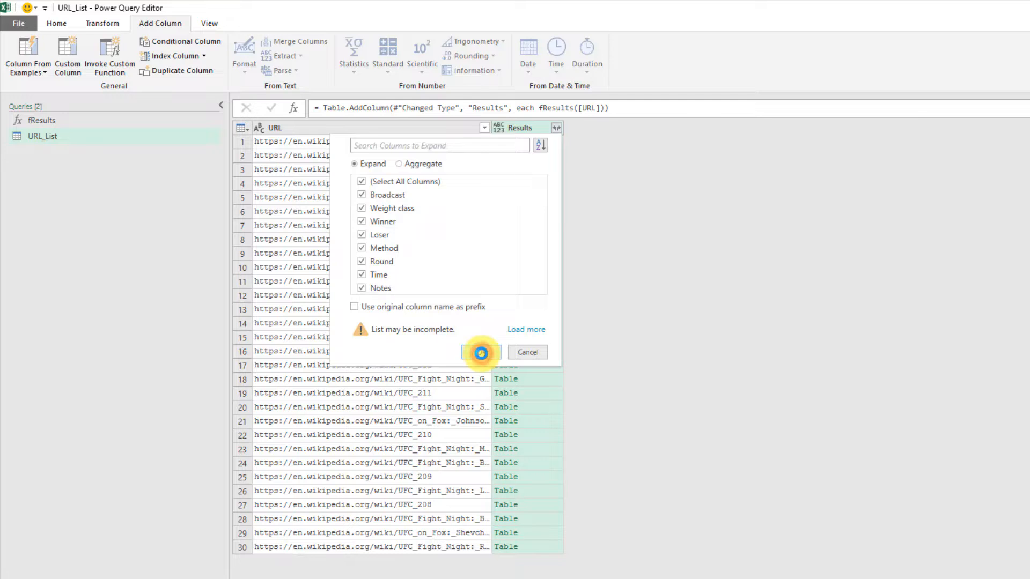
left_click(482, 352)
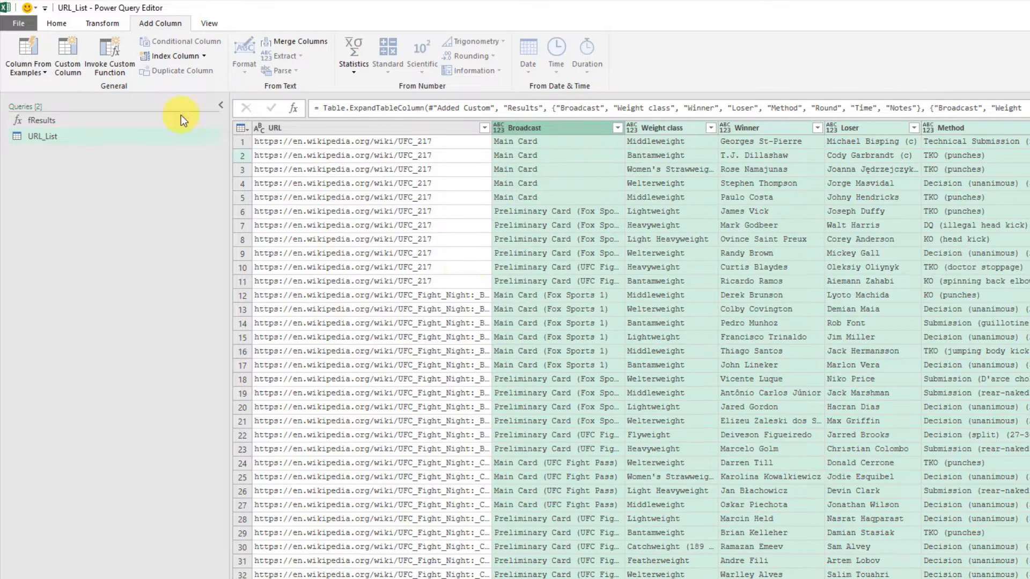
Step: Load the query as a table on the existing worksheet starting at cell C1
left_click(56, 23)
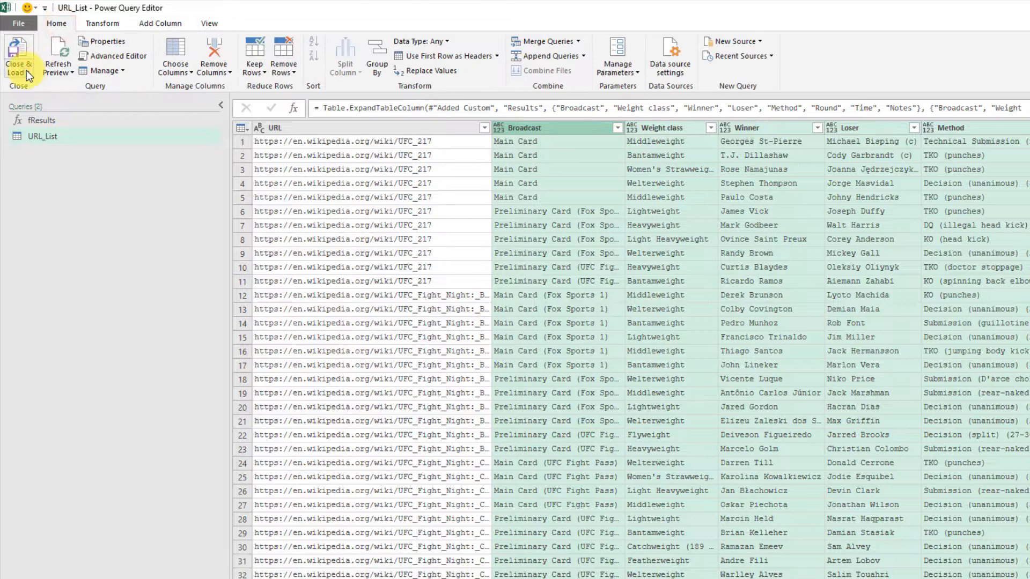
left_click(18, 59)
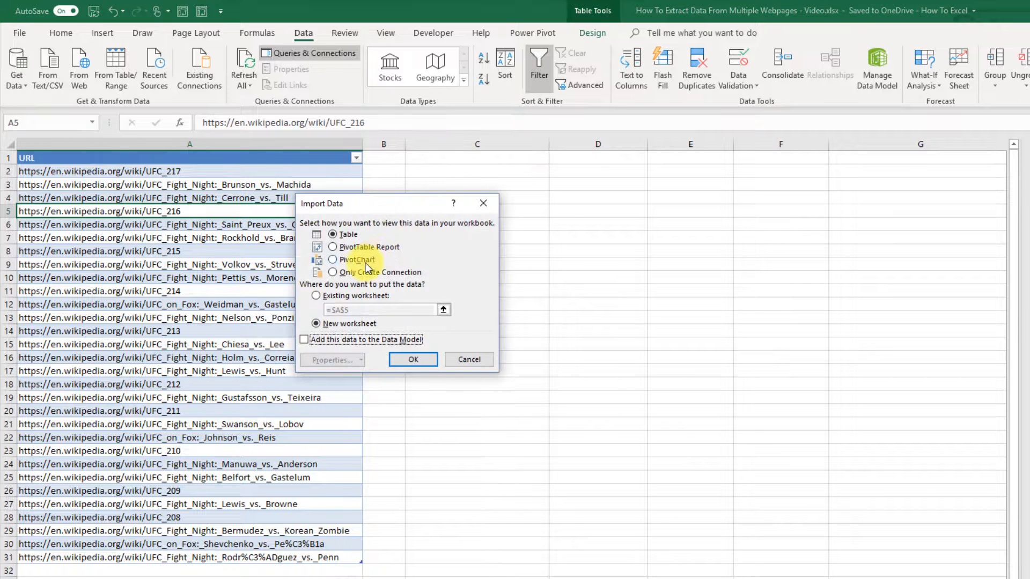
left_click(316, 296)
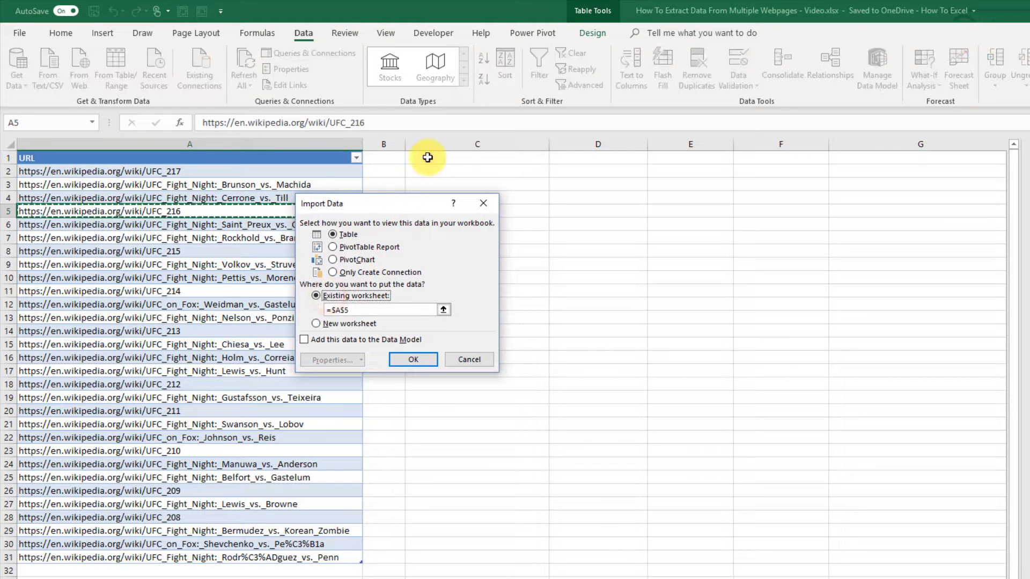
left_click(414, 359)
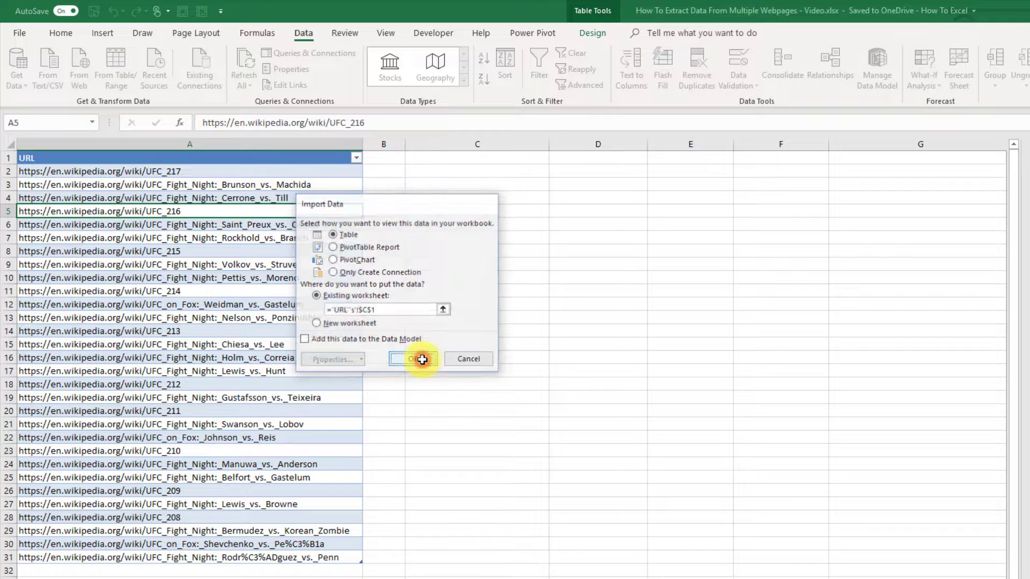
left_click(413, 359)
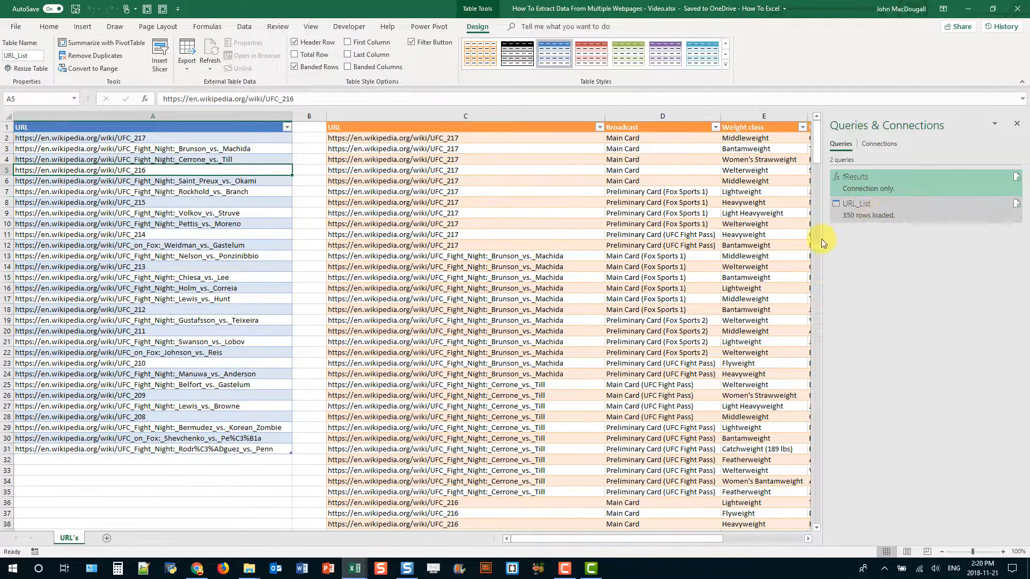
scroll("right", 3)
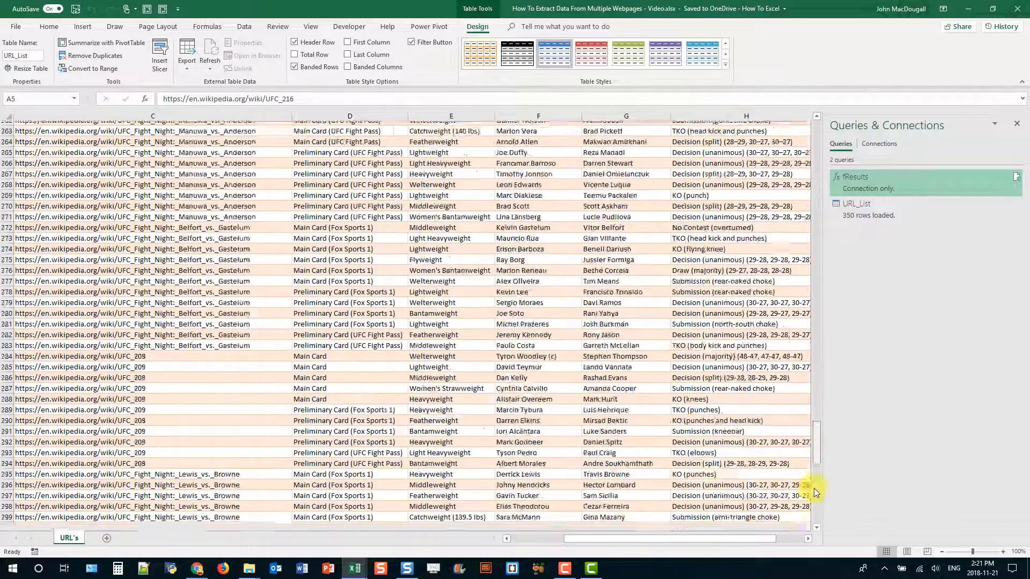
scroll("down", 3)
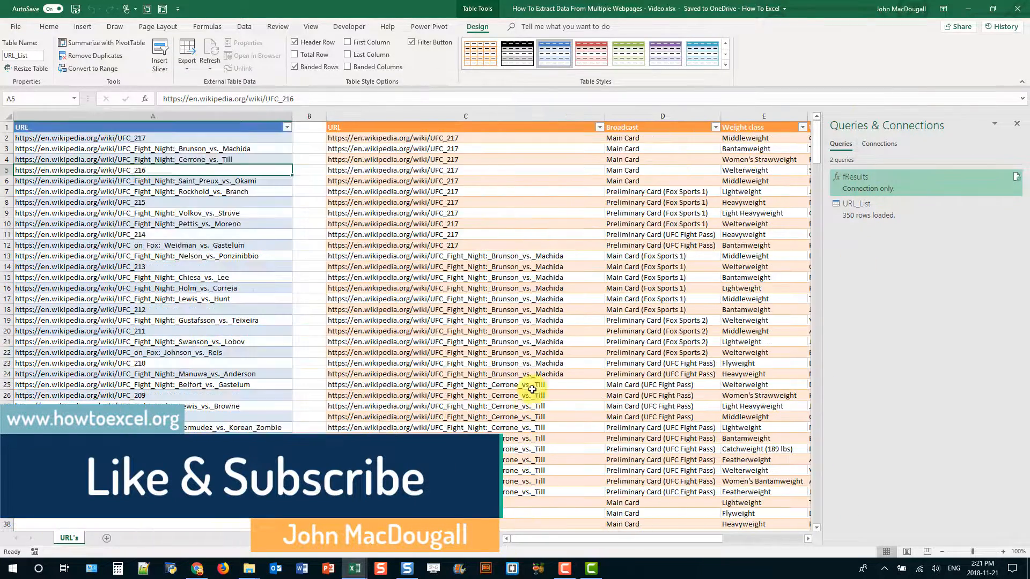
mouse_move(533, 381)
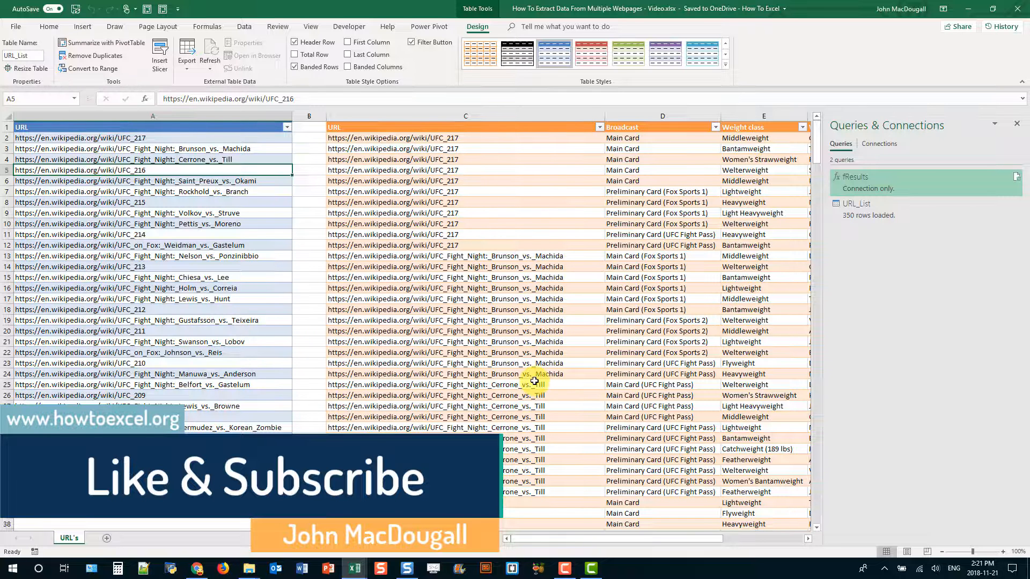